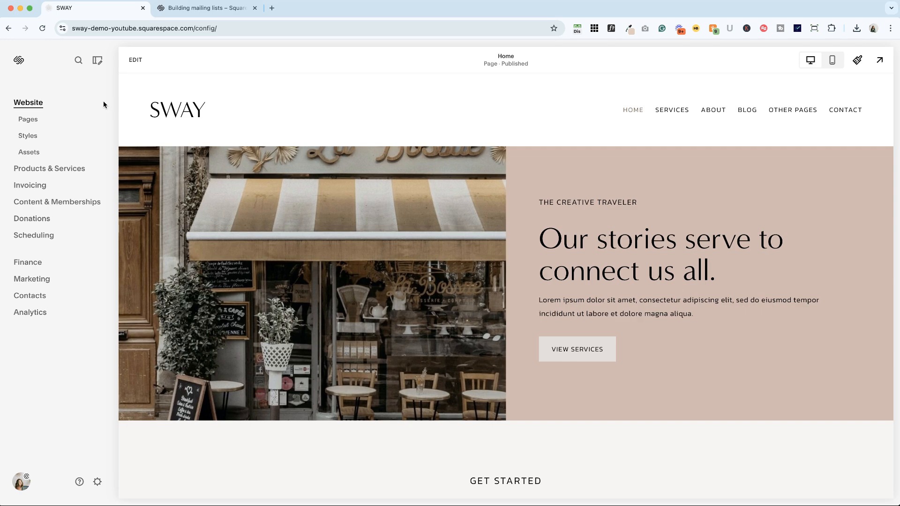
{"action": "mouse_move", "coordinate": [106, 300]}
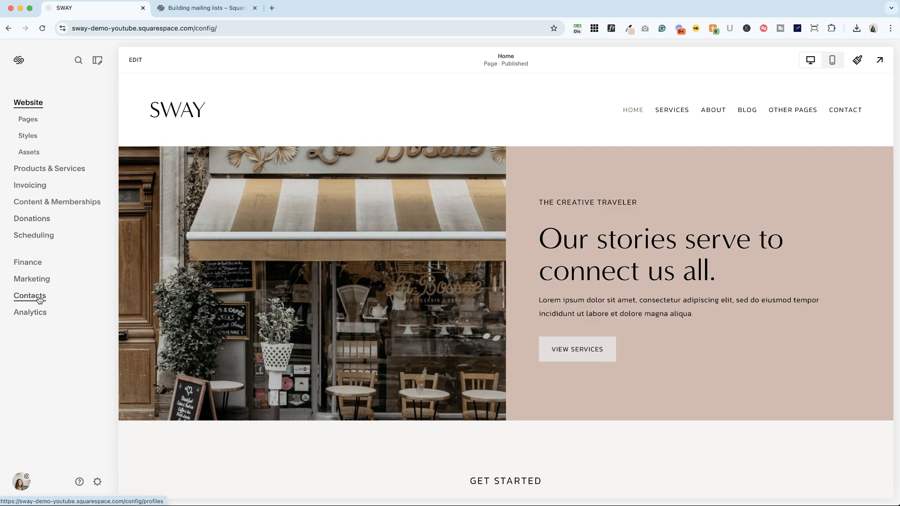
Open the Contacts page for the SWAY site from the sidebar
{"action": "left_click", "coordinate": [29, 295]}
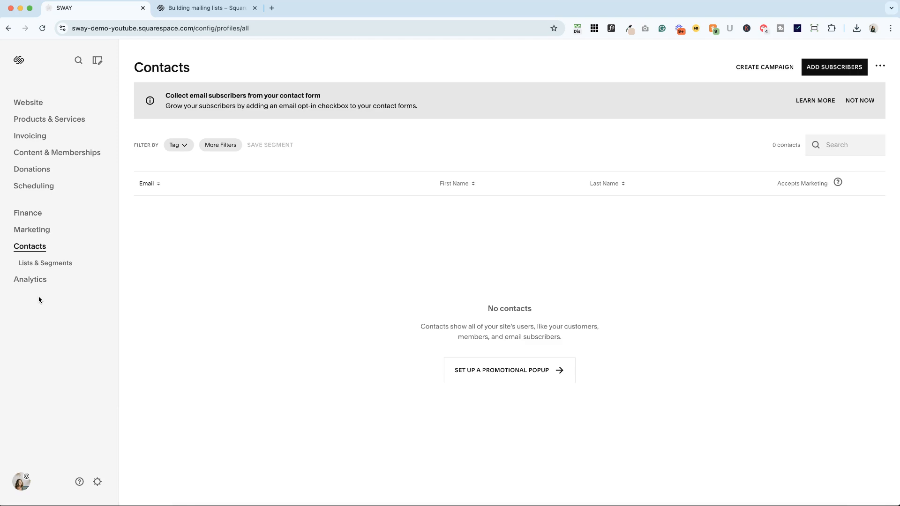
{"action": "mouse_move", "coordinate": [834, 67]}
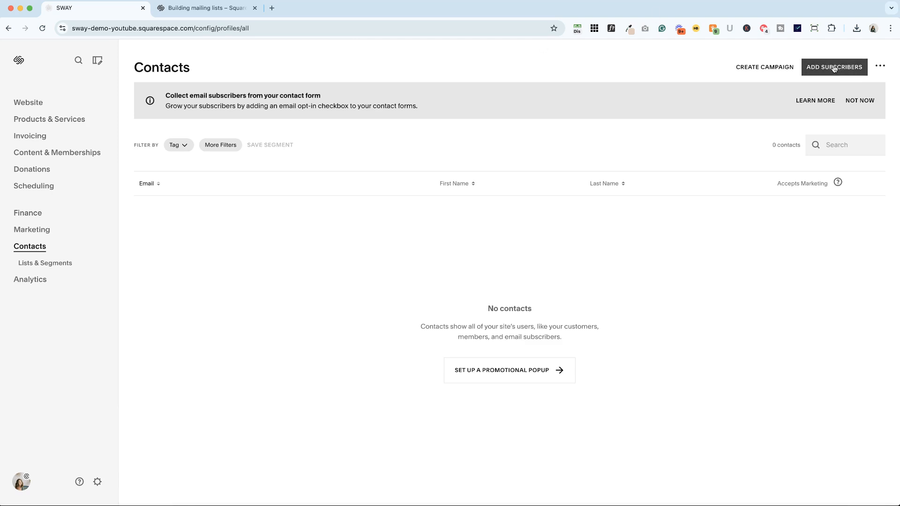
{"action": "mouse_move", "coordinate": [834, 70]}
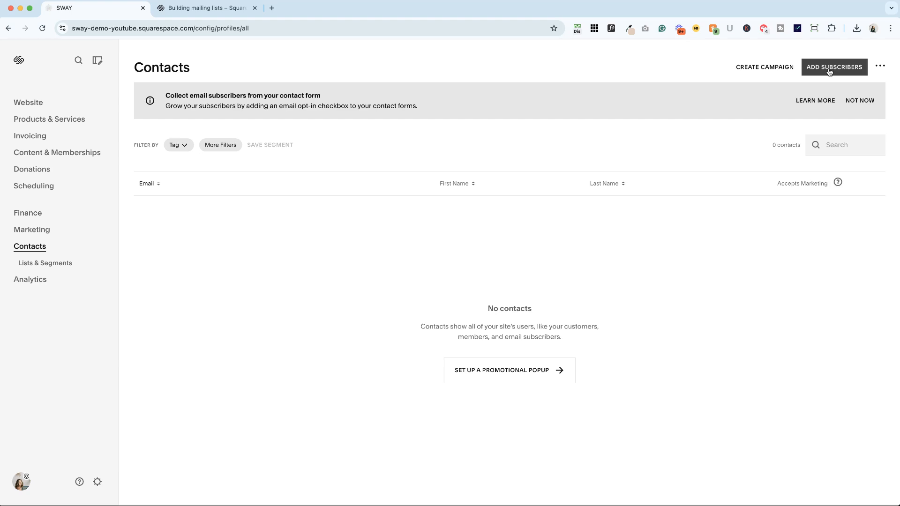
{"action": "mouse_move", "coordinate": [539, 10]}
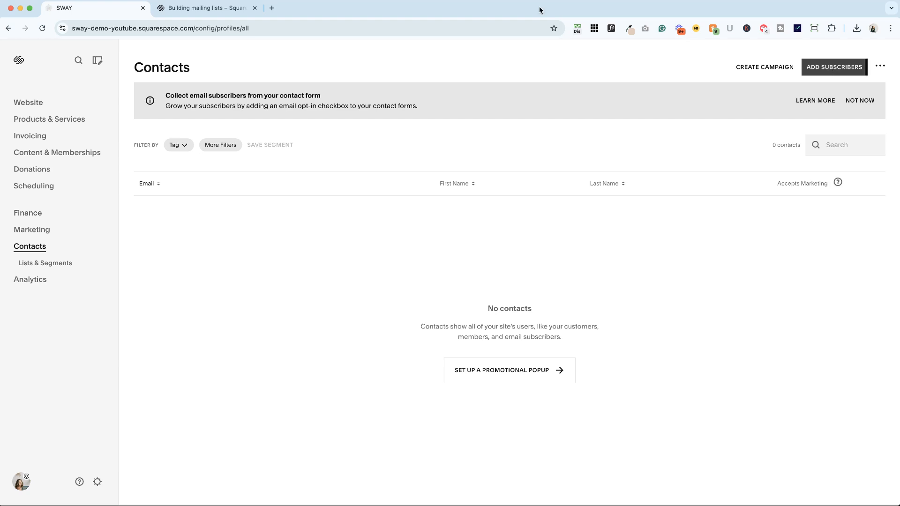
{"action": "left_click", "coordinate": [27, 102]}
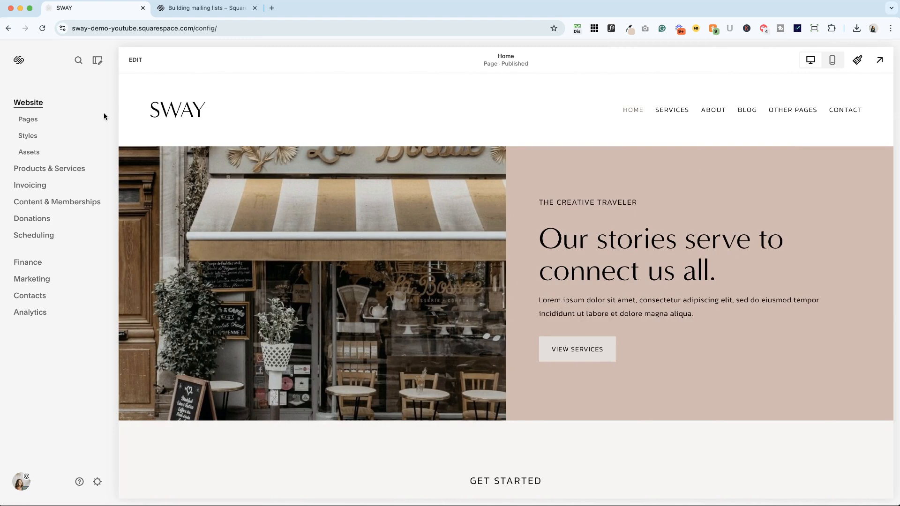
{"action": "left_click", "coordinate": [78, 60]}
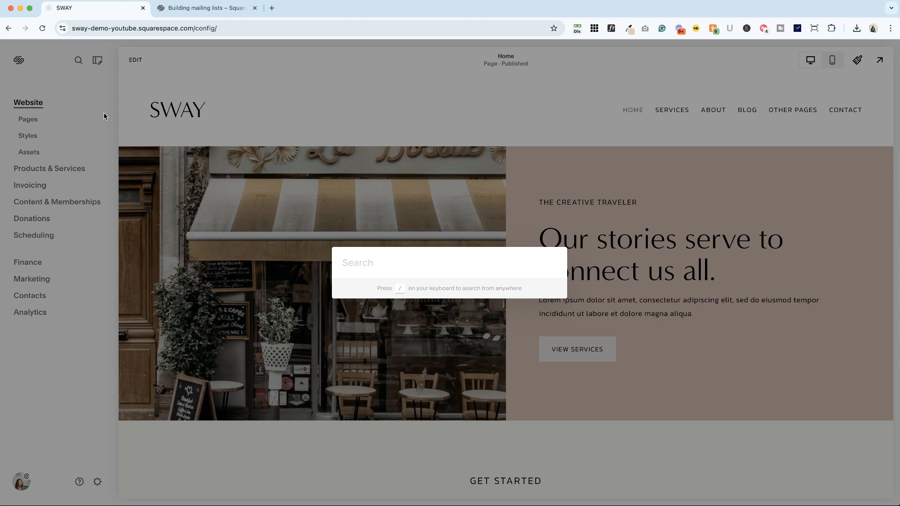
{"action": "type", "text": "subsc"}
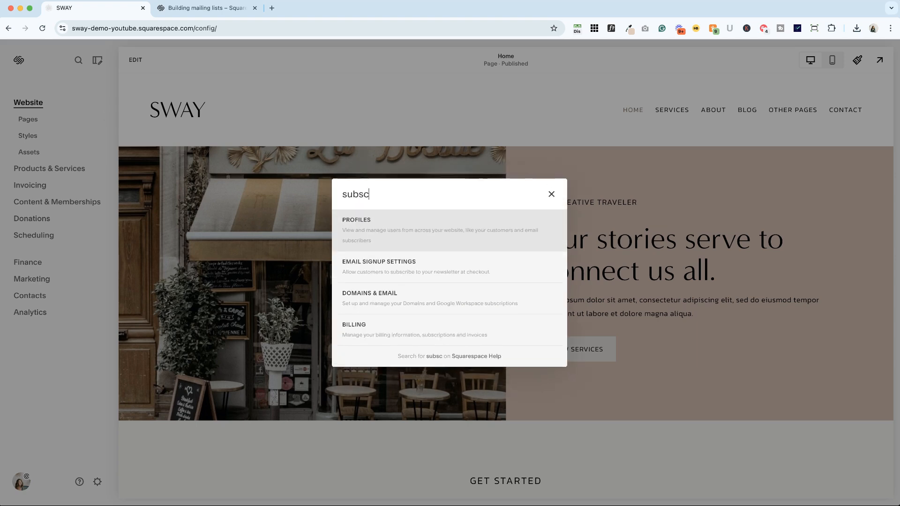
{"action": "type", "text": "riber"}
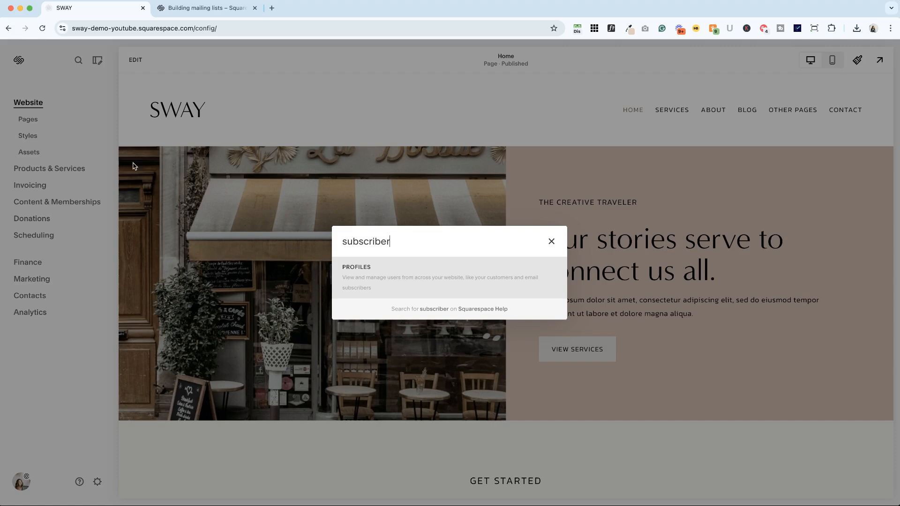
{"action": "mouse_move", "coordinate": [367, 277]}
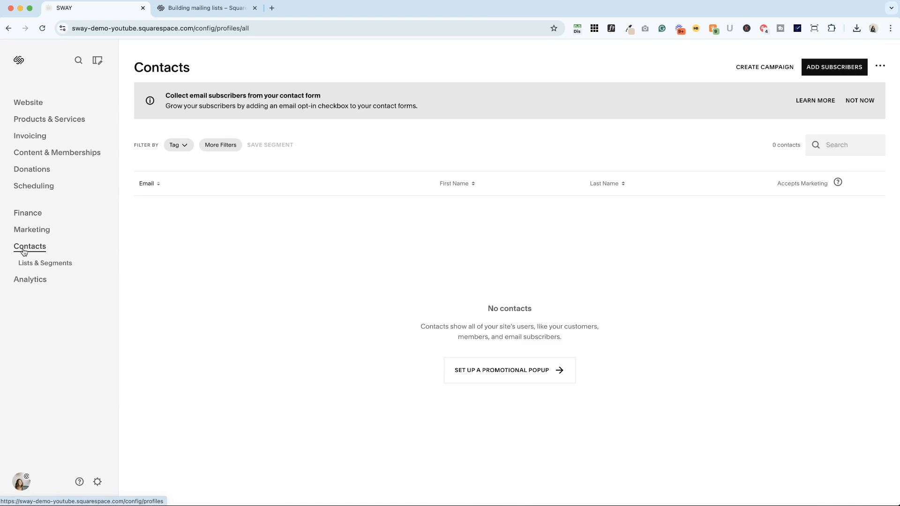
{"action": "mouse_move", "coordinate": [312, 235]}
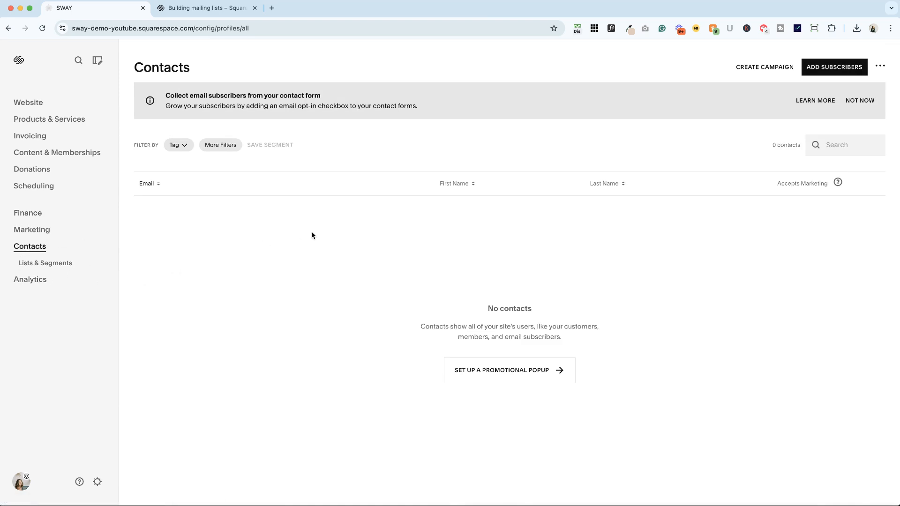
{"action": "mouse_move", "coordinate": [771, 93]}
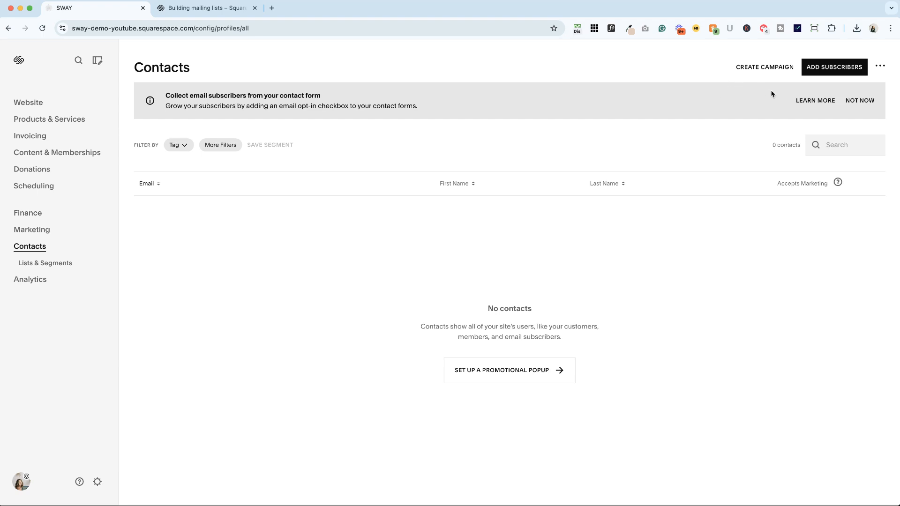
Start adding an individual subscriber and review the available mailing-list options
{"action": "left_click", "coordinate": [834, 67]}
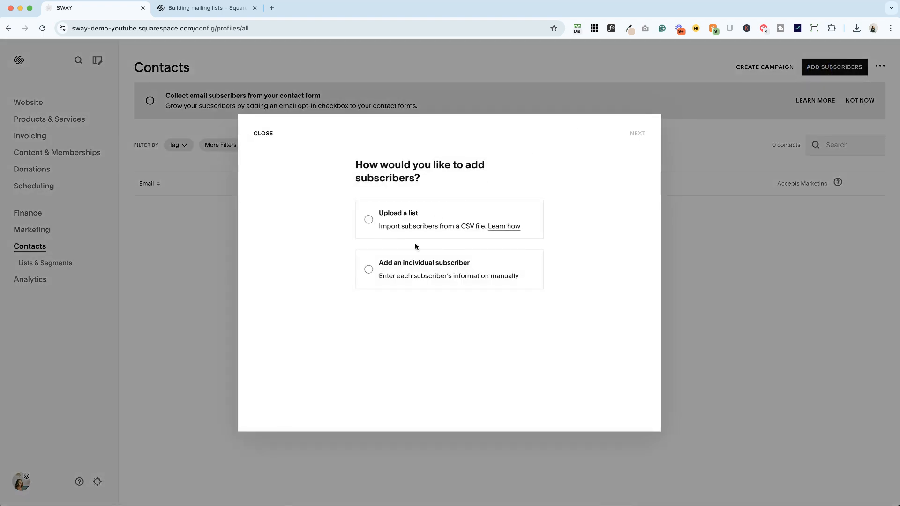
{"action": "left_click", "coordinate": [369, 269]}
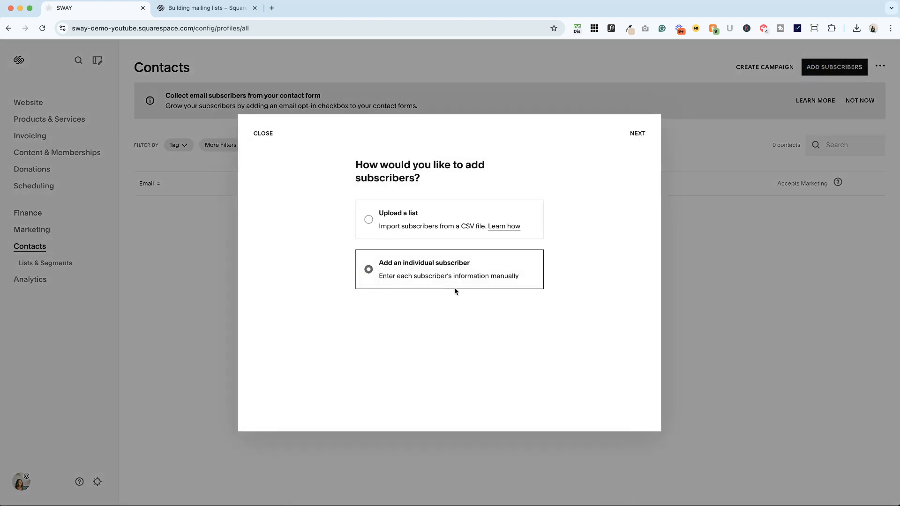
{"action": "left_click", "coordinate": [637, 133]}
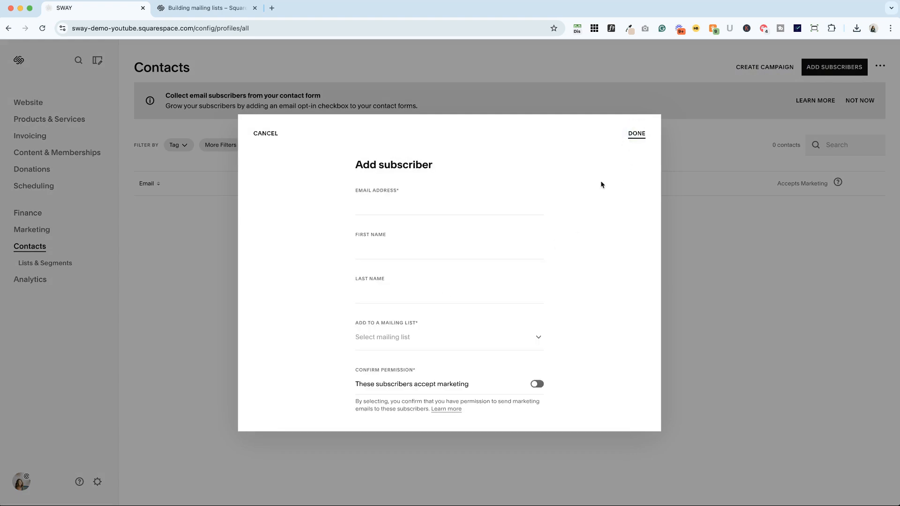
{"action": "mouse_move", "coordinate": [377, 323]}
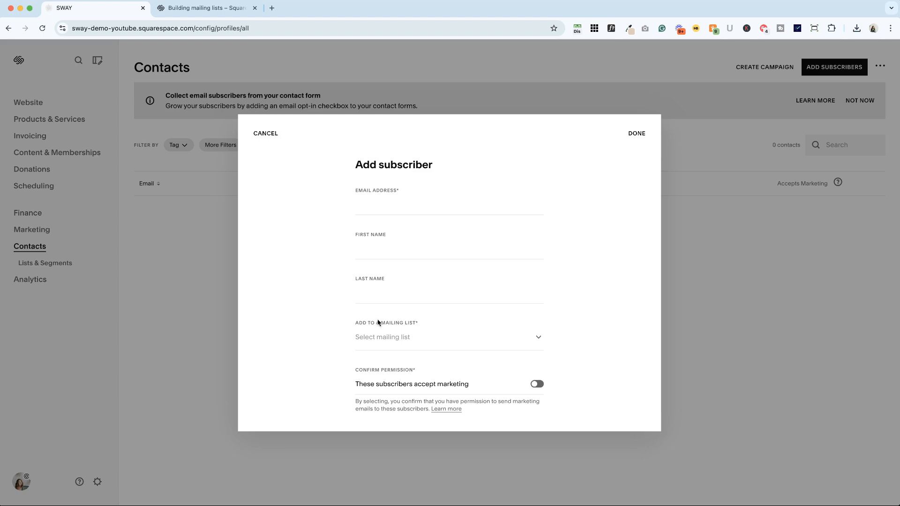
{"action": "mouse_move", "coordinate": [419, 325]}
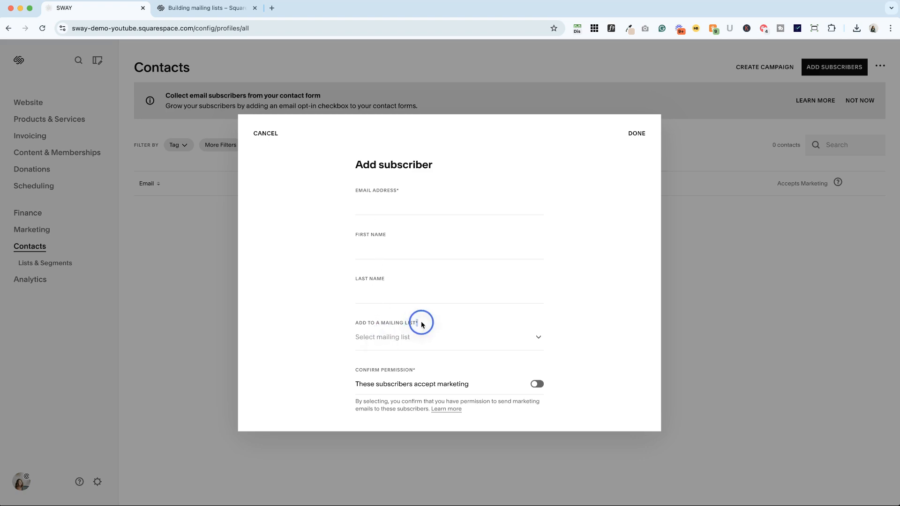
{"action": "left_click", "coordinate": [449, 337]}
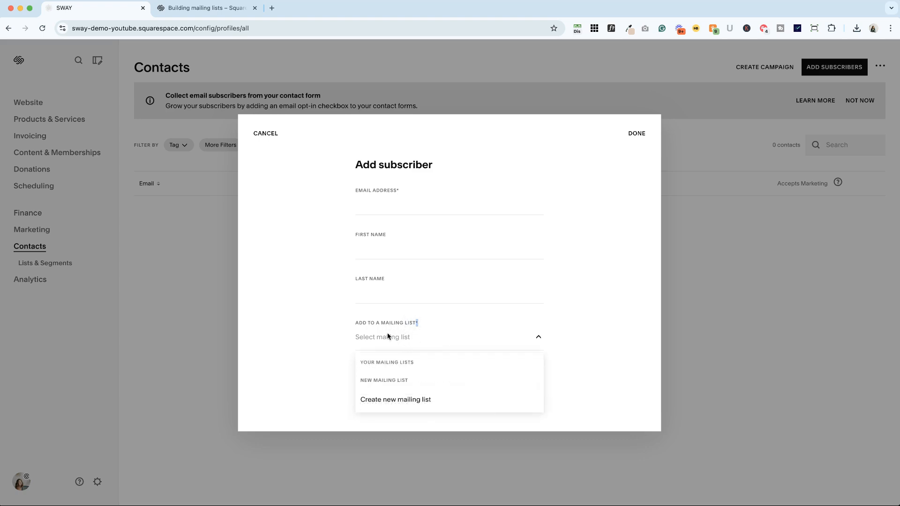
{"action": "mouse_move", "coordinate": [397, 342]}
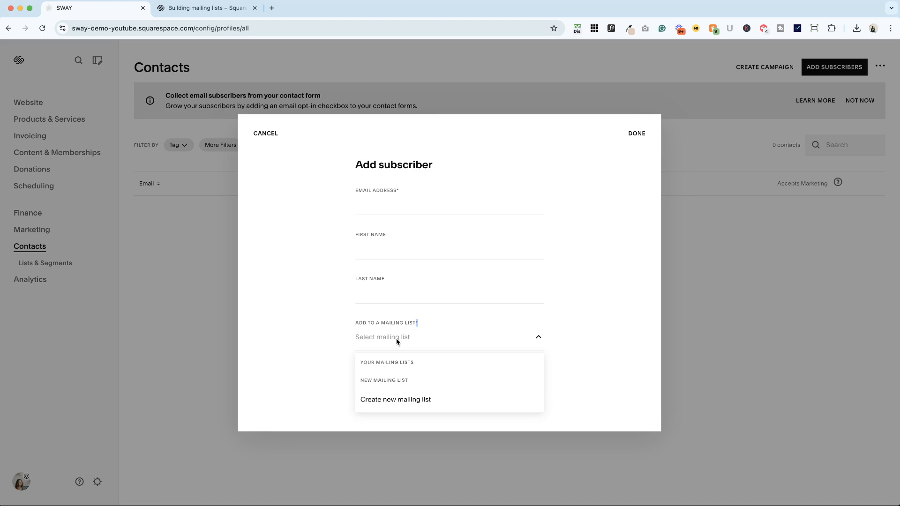
{"action": "mouse_move", "coordinate": [392, 369]}
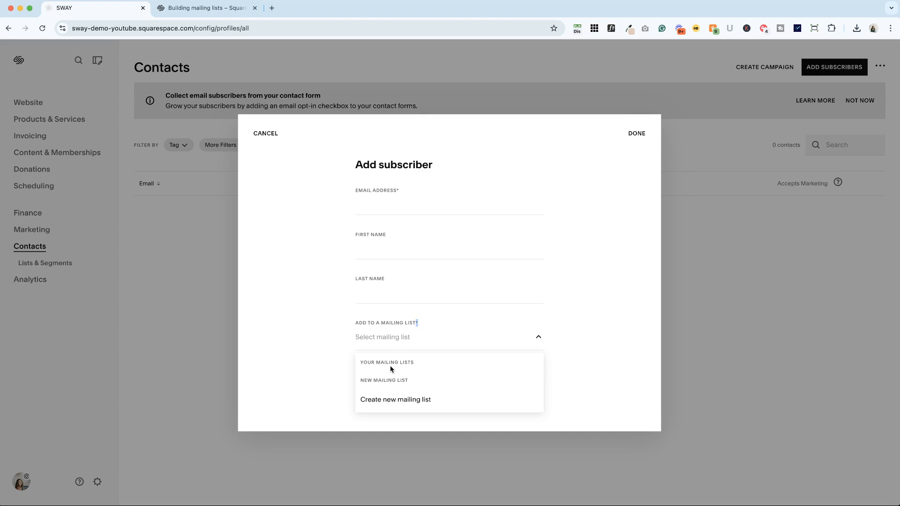
Create a new mailing list named "Imported Subcribers" for the subscriber
{"action": "left_click", "coordinate": [394, 399]}
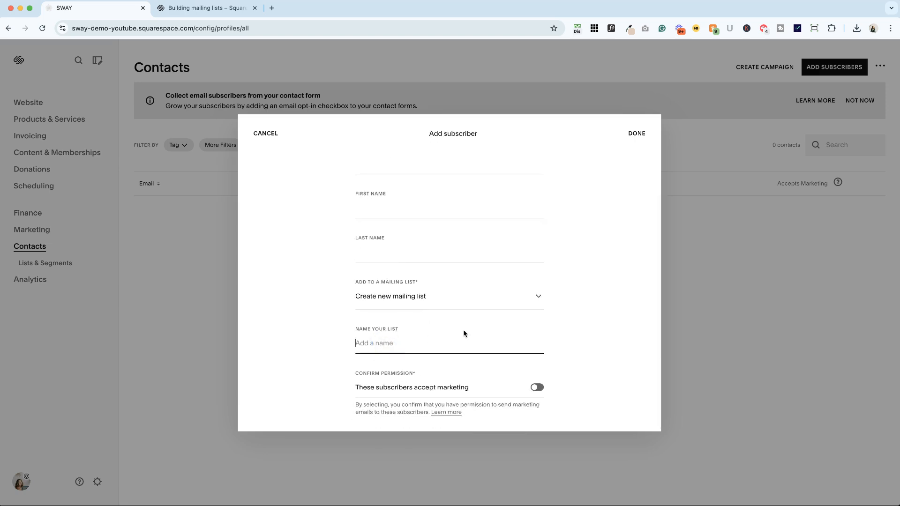
{"action": "type", "text": "Im"}
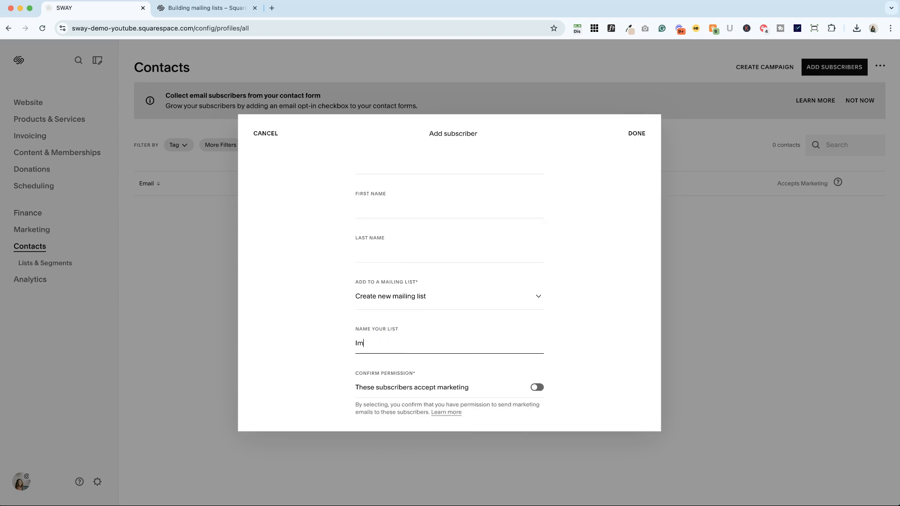
{"action": "type", "text": "ported Sub"}
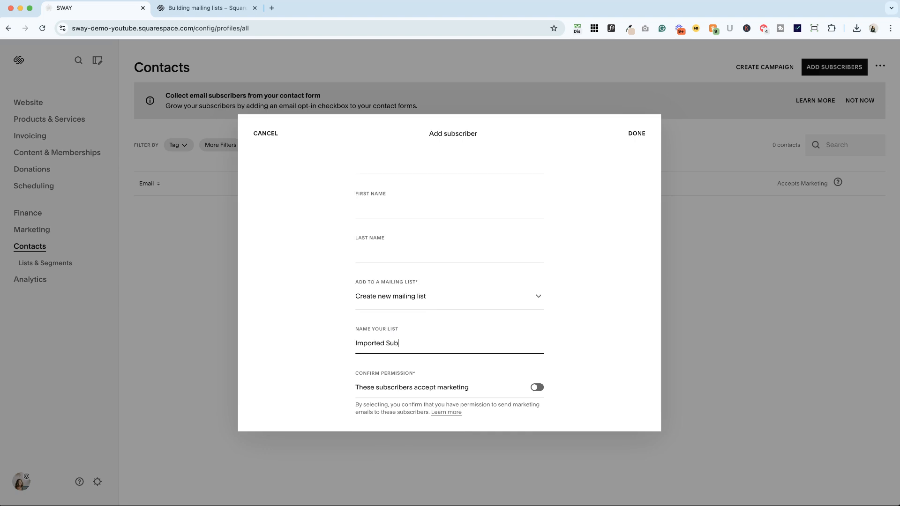
{"action": "type", "text": "cribers"}
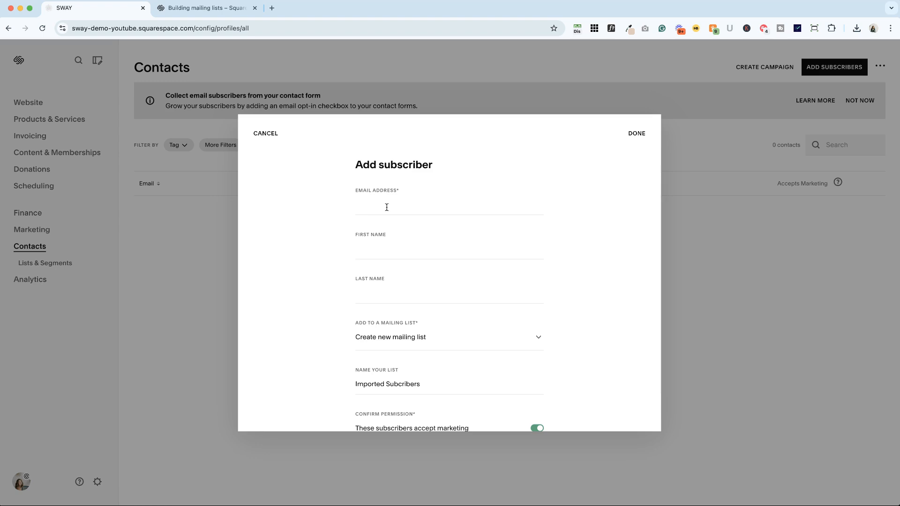
Finish adding the subscriber and dismiss the Subscriber added confirmation
{"action": "left_click", "coordinate": [635, 133]}
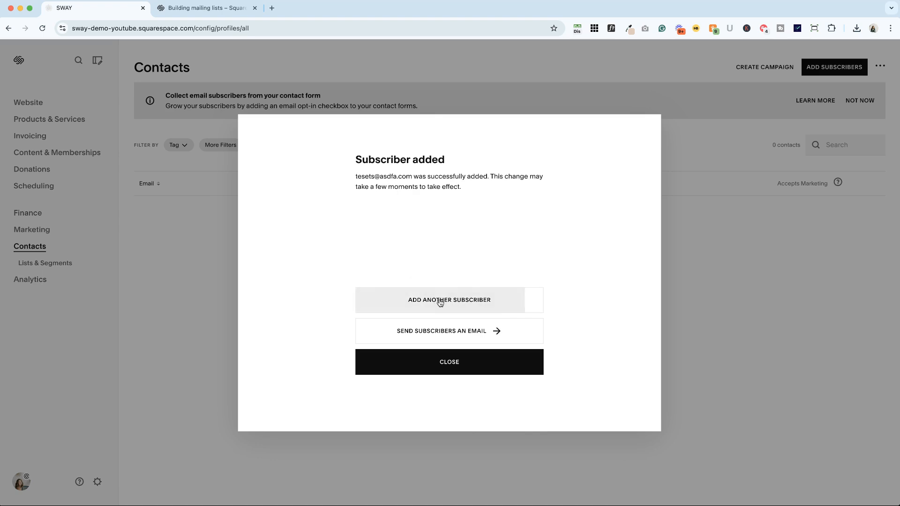
{"action": "mouse_move", "coordinate": [448, 331]}
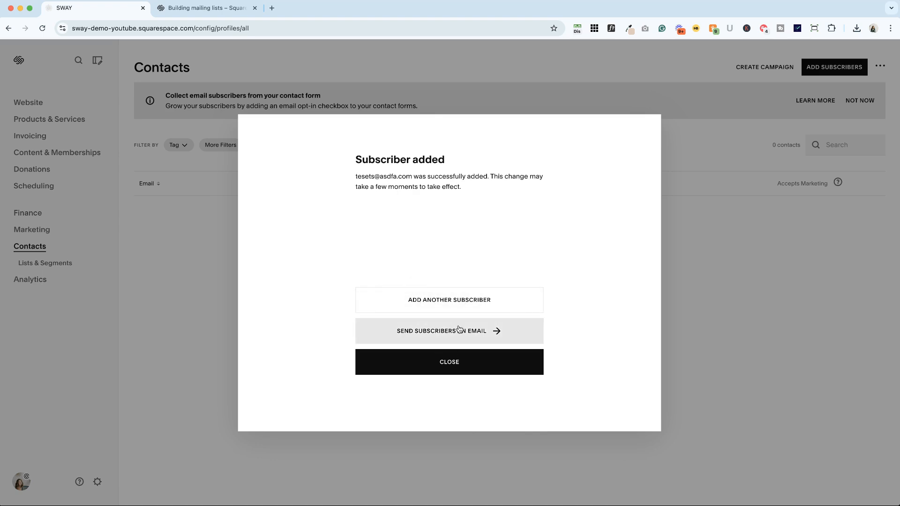
{"action": "left_click", "coordinate": [449, 362]}
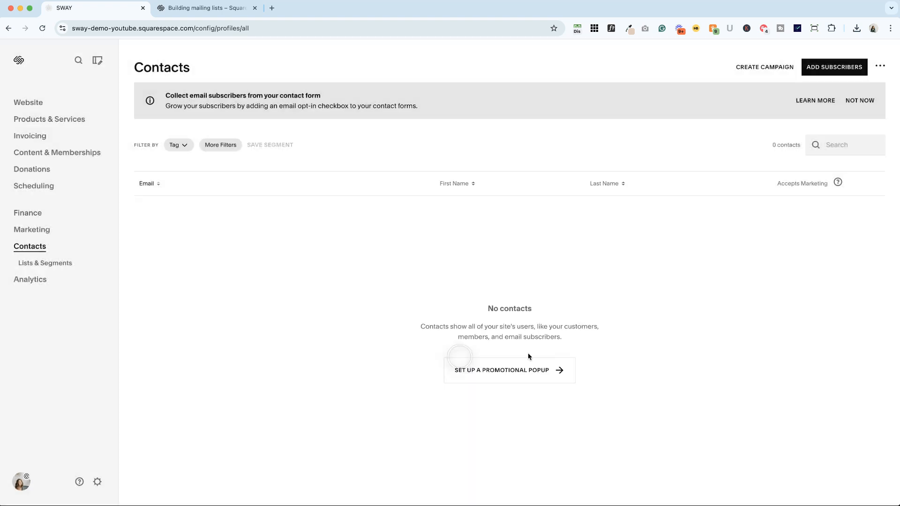
Start adding subscribers again, choosing the Upload a list from CSV option
{"action": "left_click", "coordinate": [834, 68]}
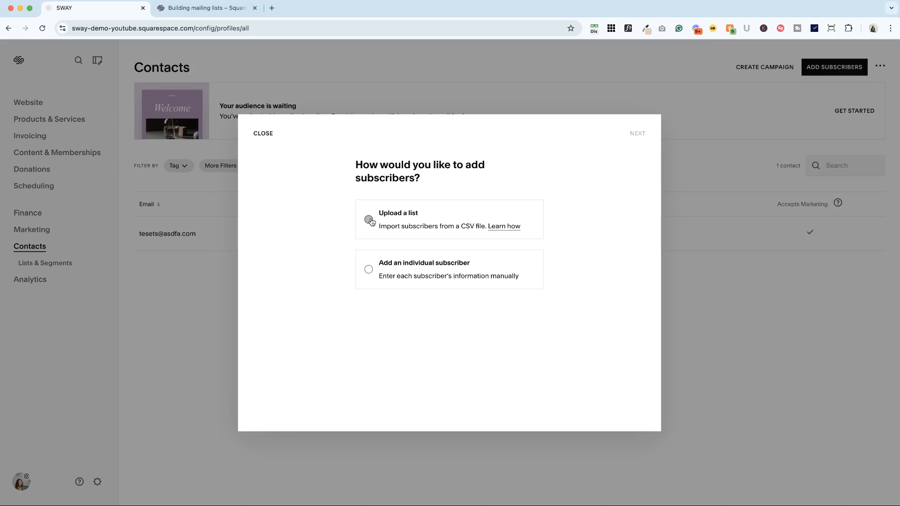
{"action": "mouse_move", "coordinate": [494, 230]}
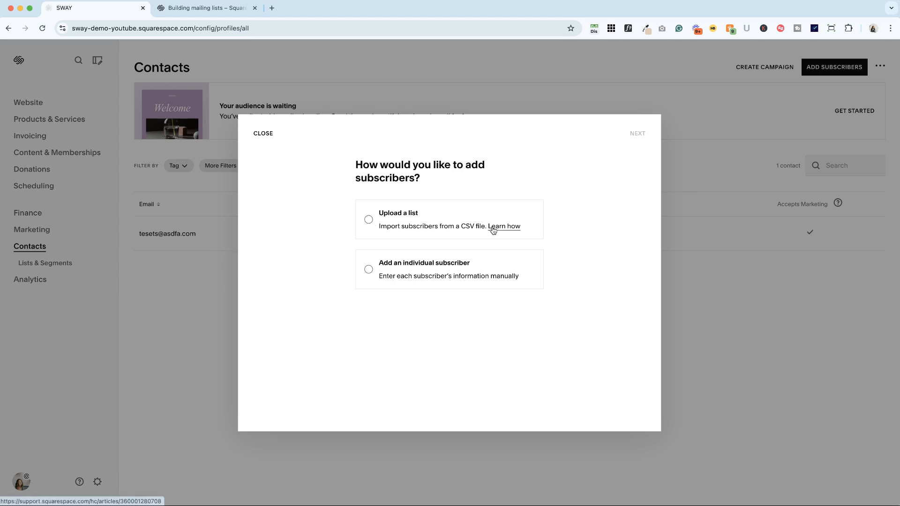
{"action": "mouse_move", "coordinate": [422, 243]}
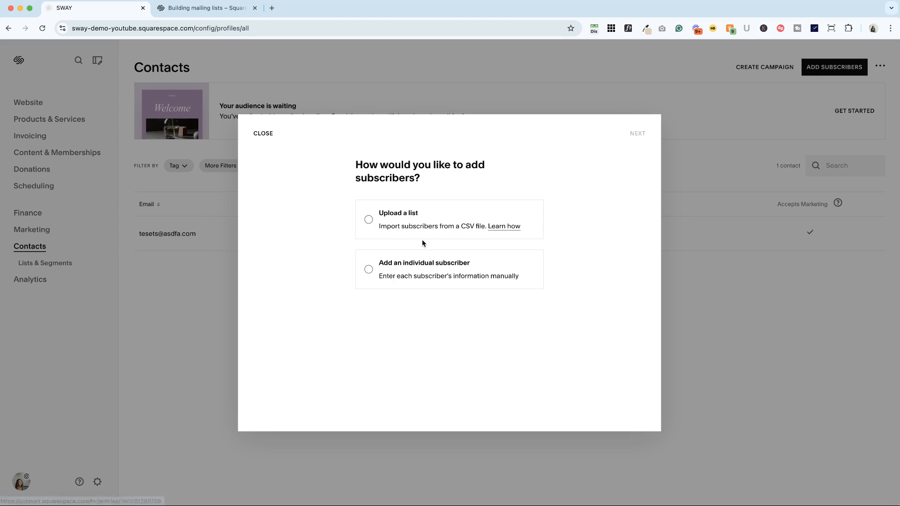
{"action": "left_click", "coordinate": [367, 219]}
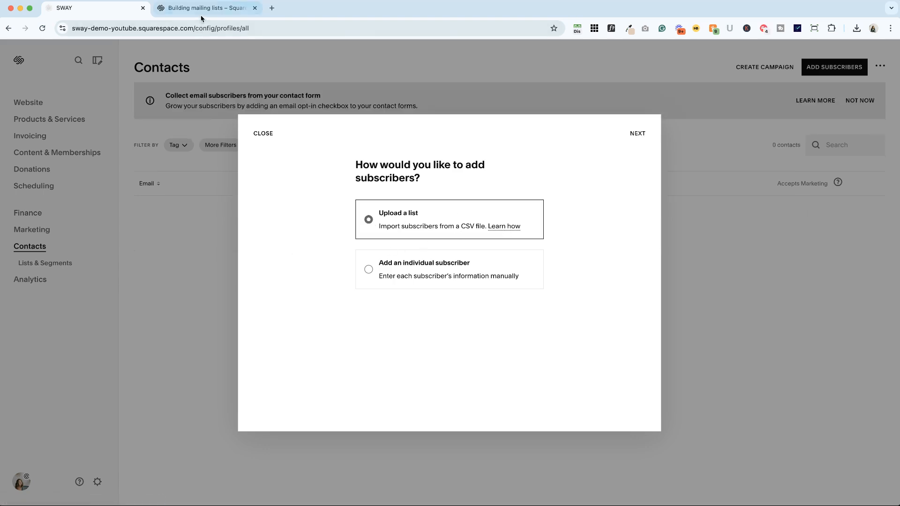
Read the Building mailing lists help article's CSV file formatting section and example sheet
{"action": "left_click", "coordinate": [203, 8]}
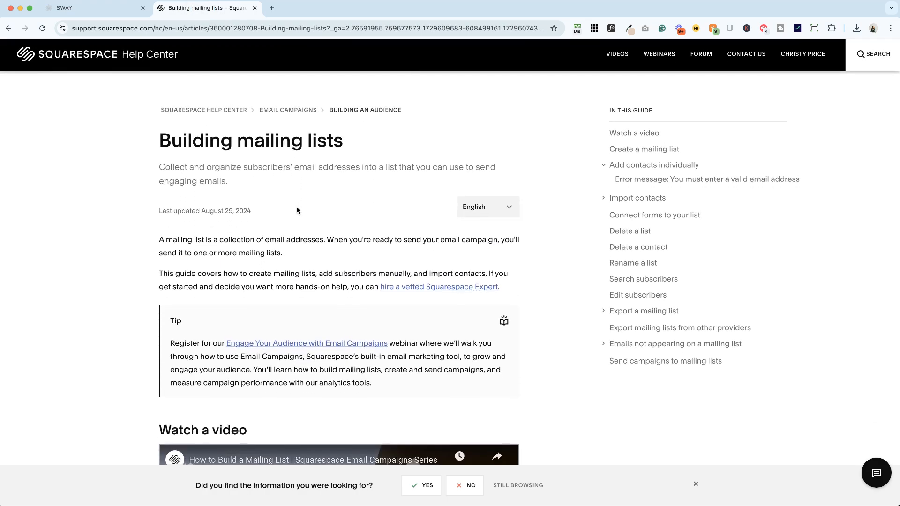
{"action": "scroll", "scroll_direction": "down", "scroll_amount": 3}
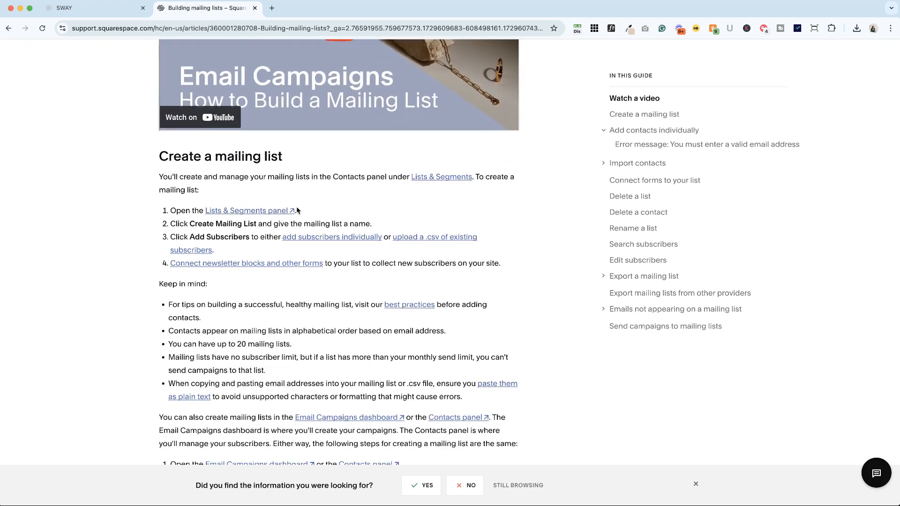
{"action": "scroll", "scroll_direction": "down", "scroll_amount": 3}
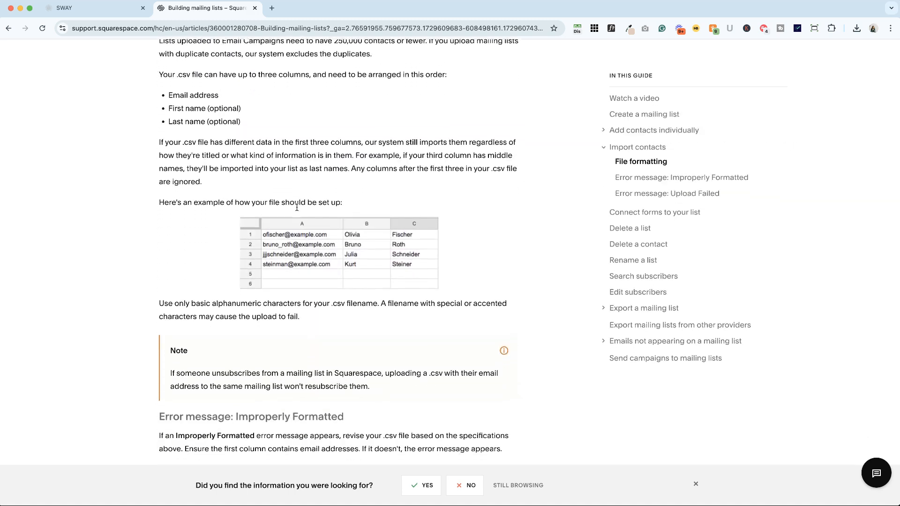
{"action": "scroll", "scroll_direction": "down", "scroll_amount": 3}
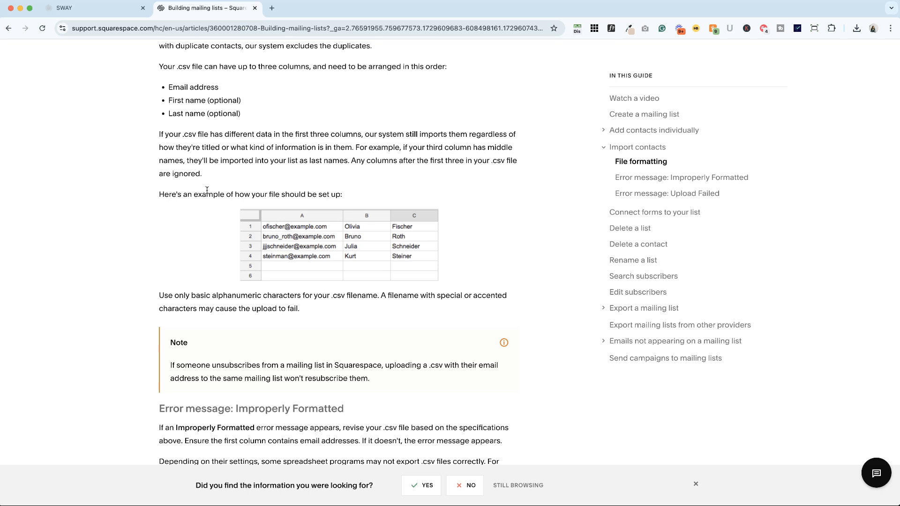
{"action": "mouse_move", "coordinate": [290, 217]}
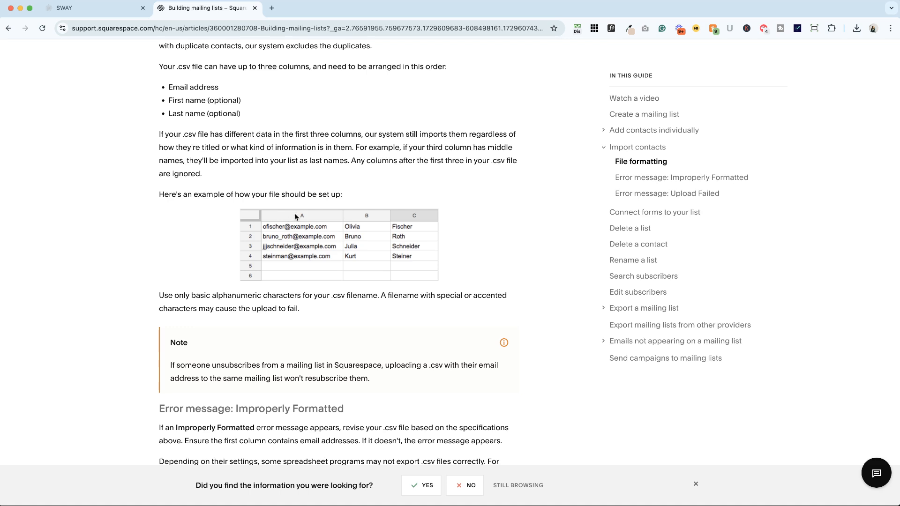
{"action": "mouse_move", "coordinate": [278, 215]}
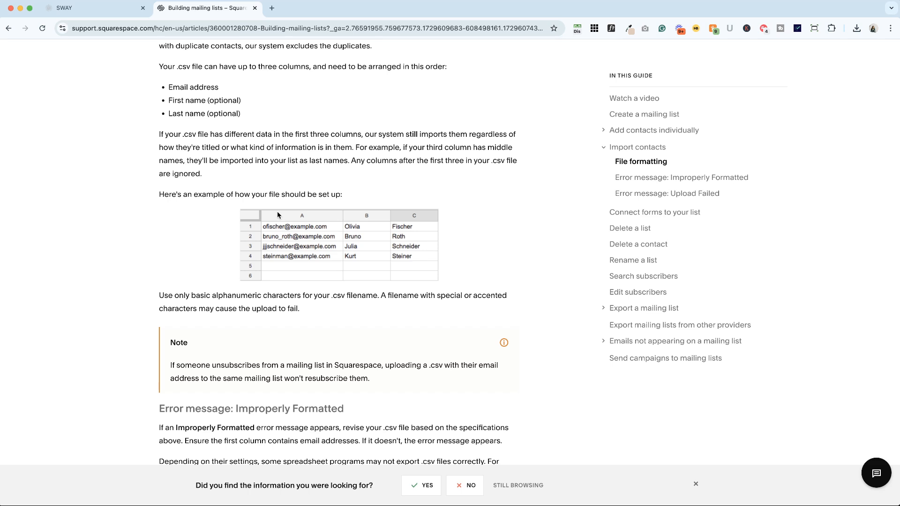
{"action": "mouse_move", "coordinate": [252, 223]}
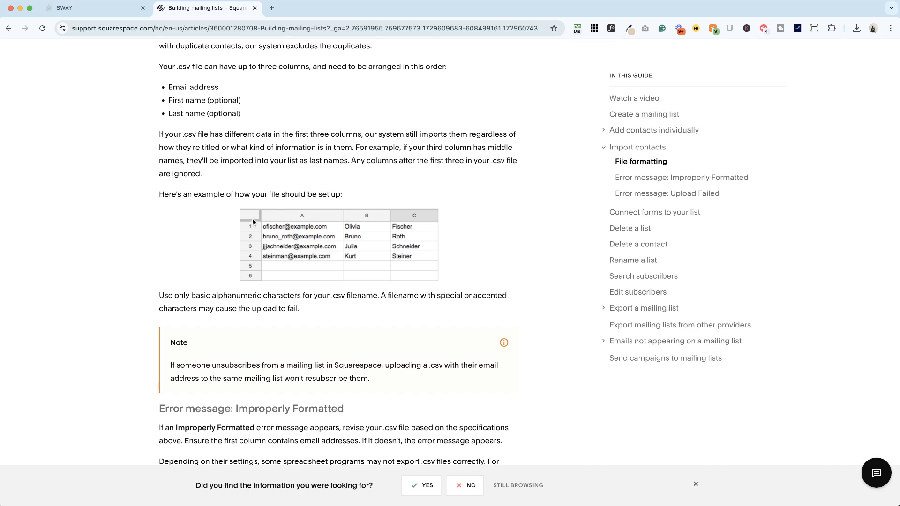
{"action": "mouse_move", "coordinate": [367, 213]}
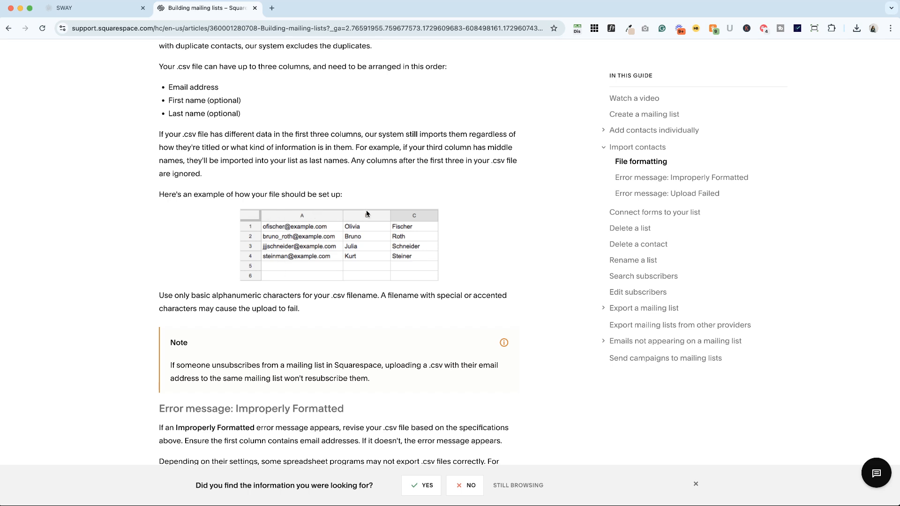
{"action": "mouse_move", "coordinate": [363, 244]}
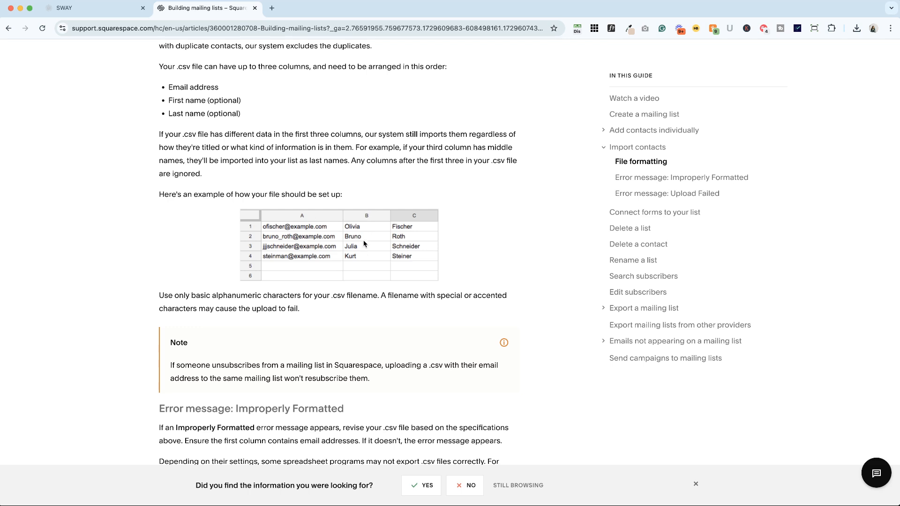
{"action": "mouse_move", "coordinate": [415, 214]}
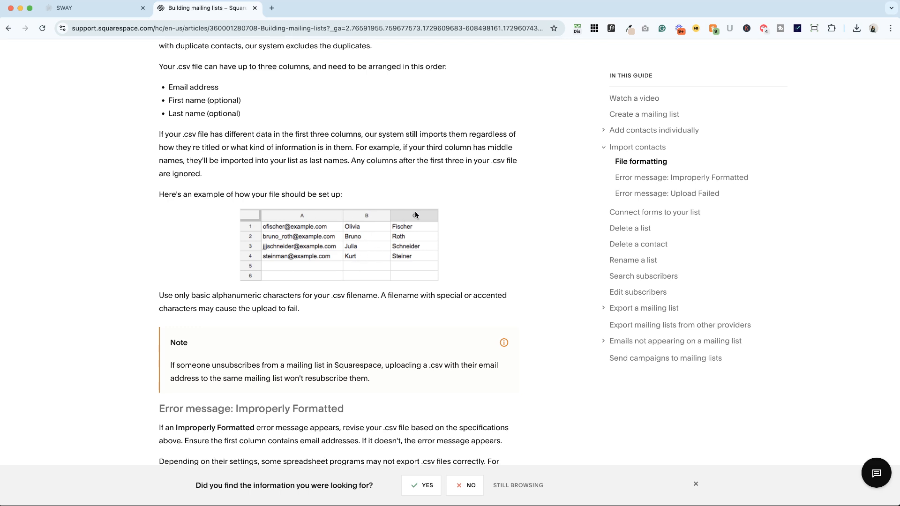
{"action": "mouse_move", "coordinate": [416, 221]}
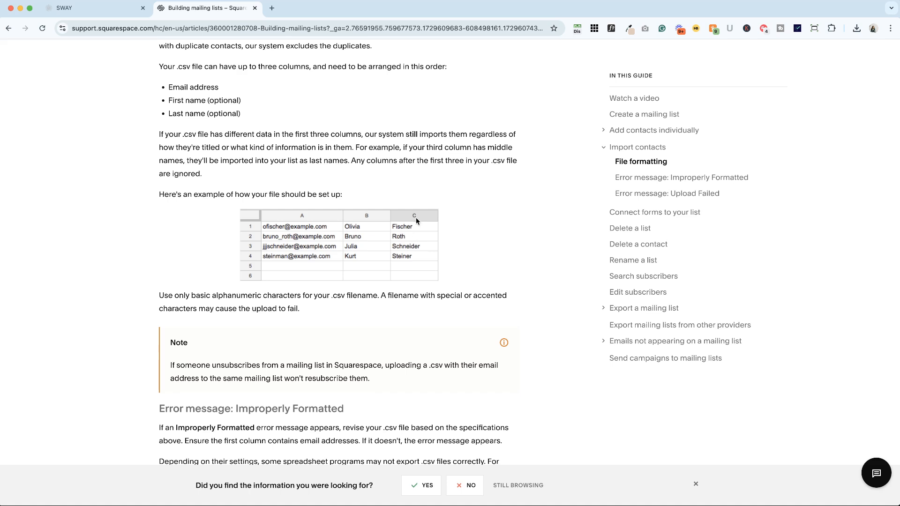
{"action": "mouse_move", "coordinate": [413, 247]}
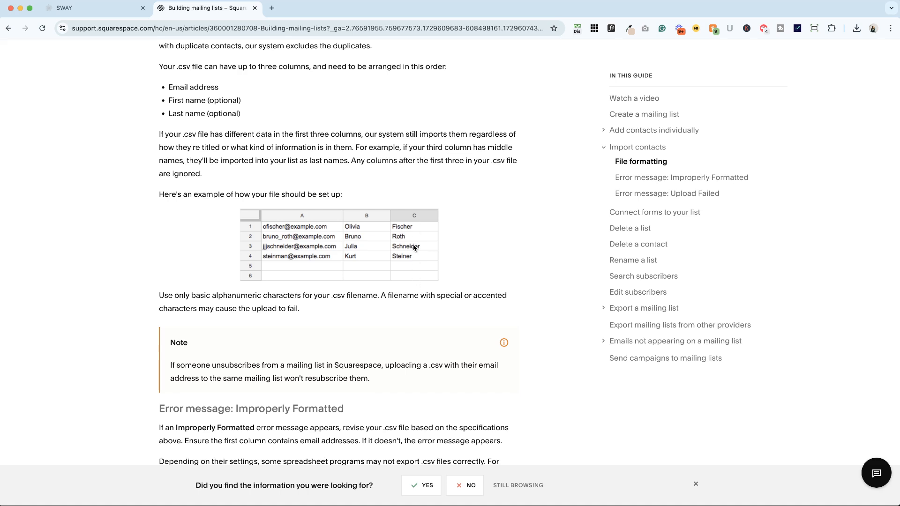
{"action": "mouse_move", "coordinate": [194, 293]}
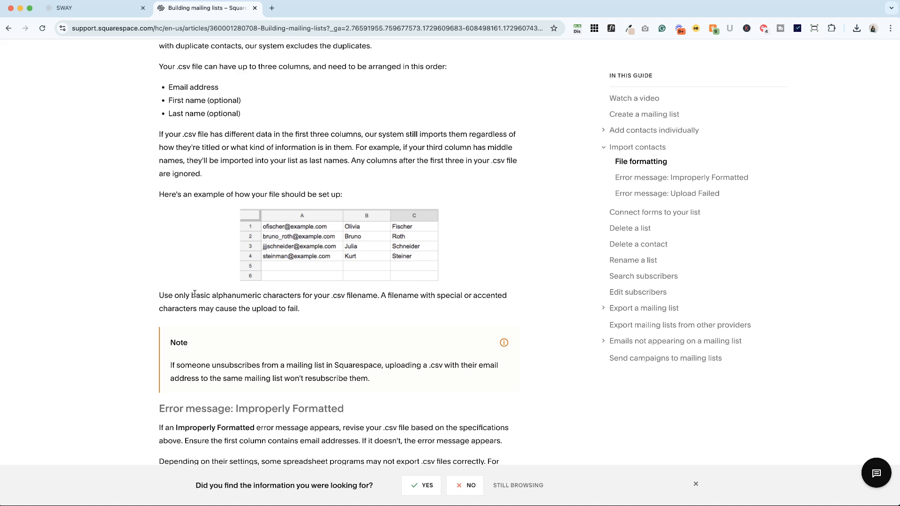
{"action": "mouse_move", "coordinate": [315, 305]}
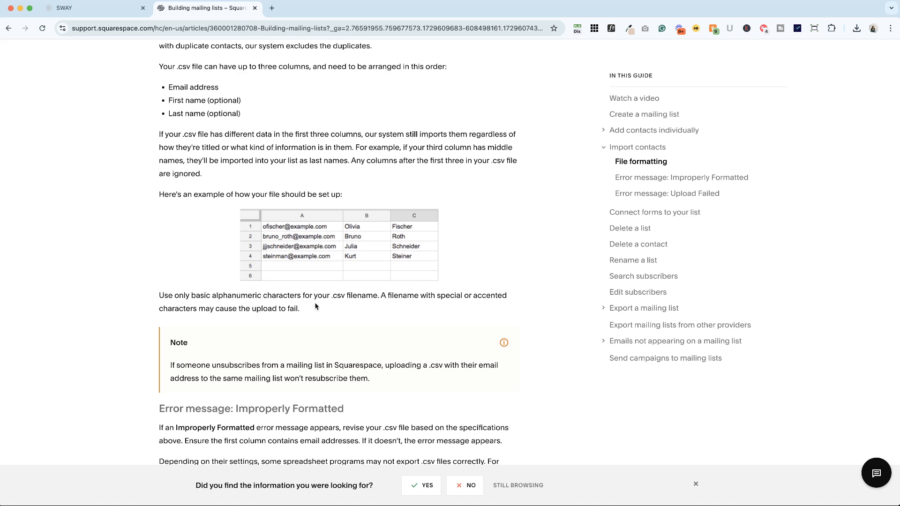
{"action": "scroll", "scroll_direction": "down", "scroll_amount": 3}
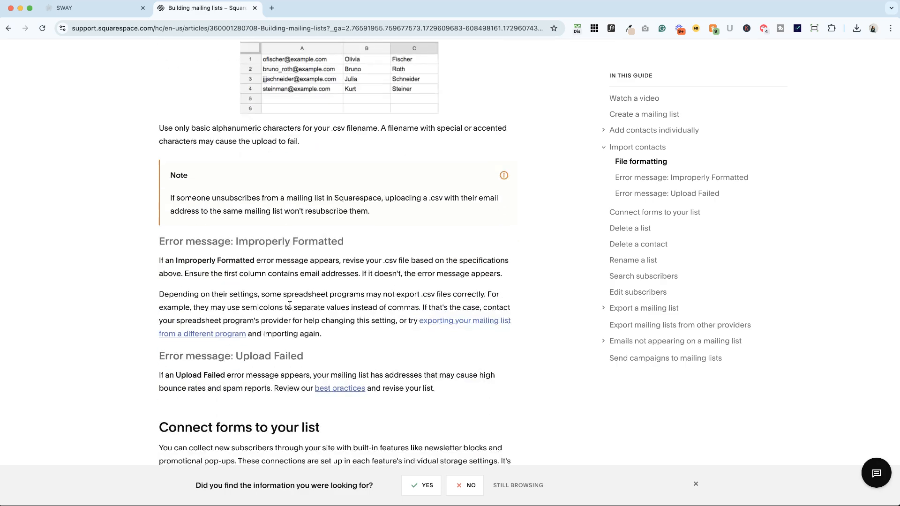
Return to Squarespace and bring up the Import subscriber list dialog
{"action": "scroll", "scroll_direction": "up", "scroll_amount": 3}
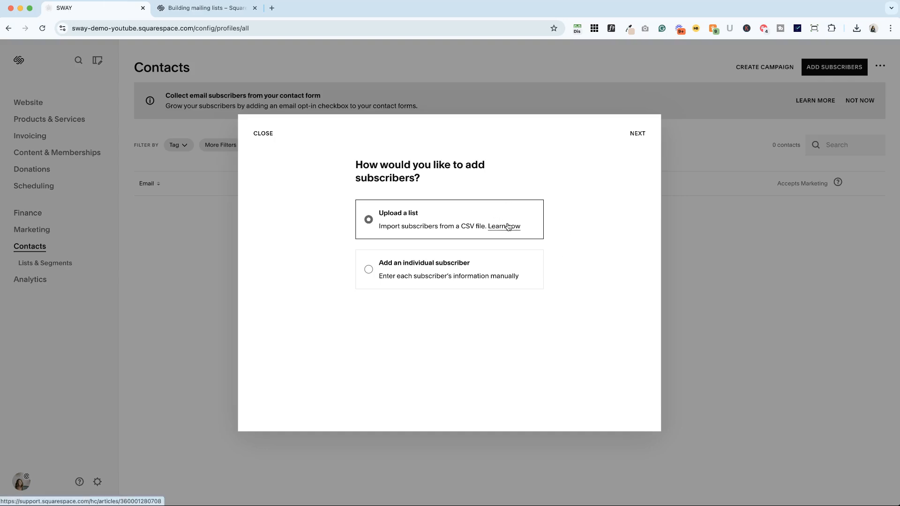
{"action": "mouse_move", "coordinate": [390, 203]}
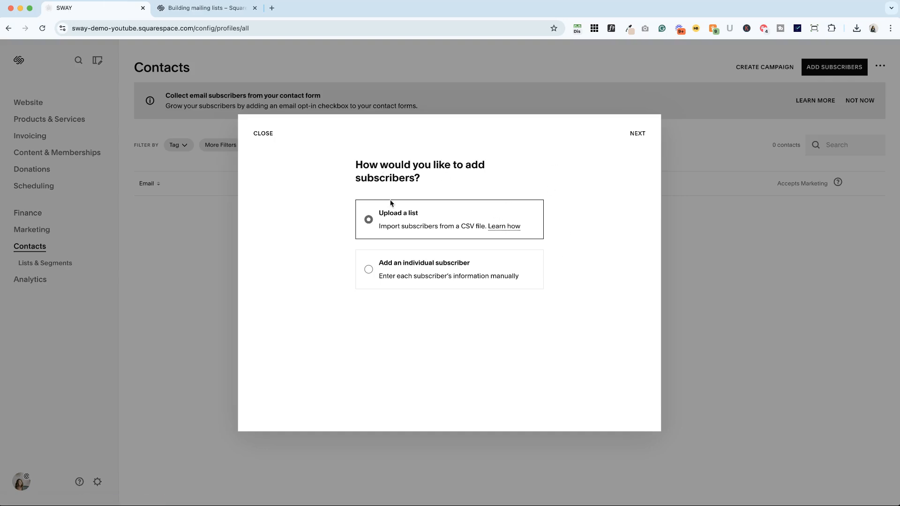
{"action": "mouse_move", "coordinate": [637, 133]}
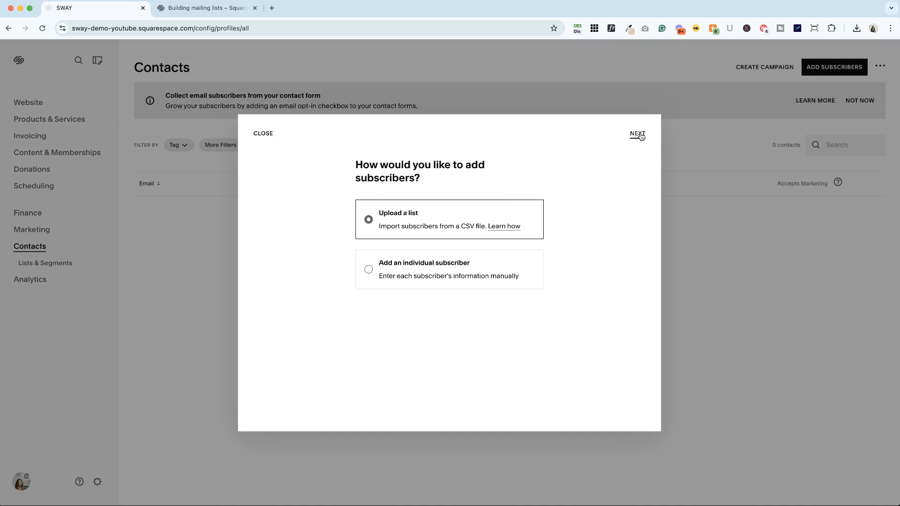
{"action": "left_click", "coordinate": [637, 134]}
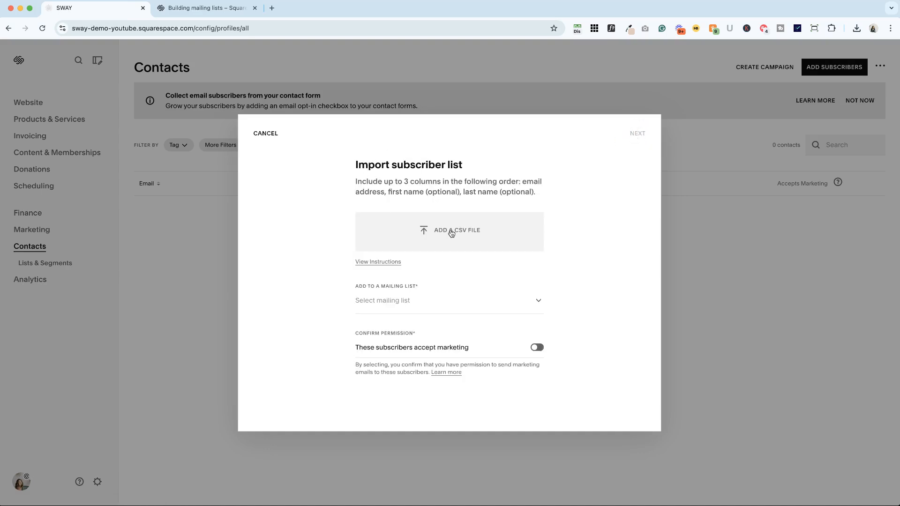
Switch to the fake_email_contacts spreadsheet in Numbers and select its table title
{"action": "left_click", "coordinate": [449, 231]}
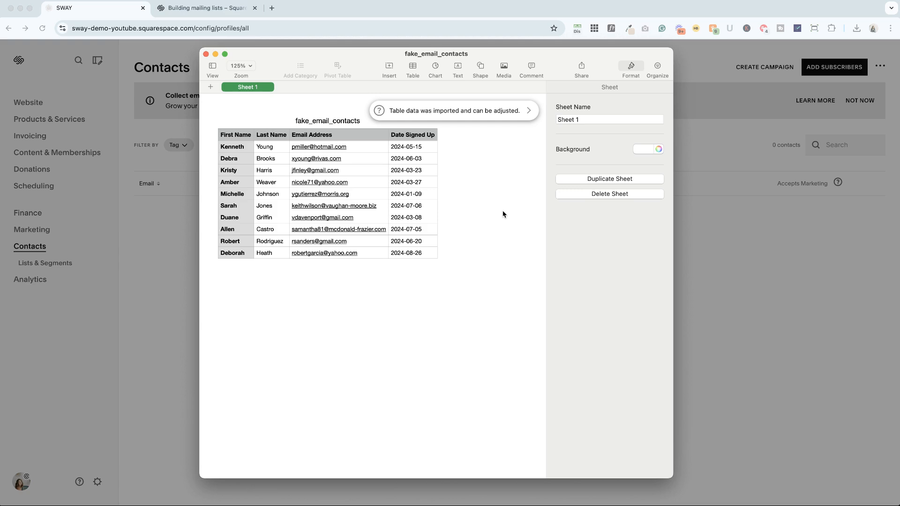
{"action": "mouse_move", "coordinate": [321, 160]}
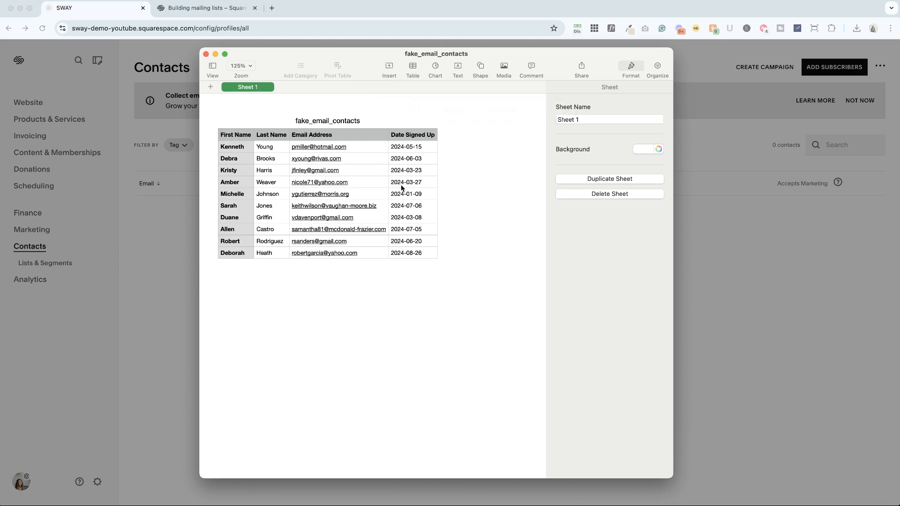
{"action": "mouse_move", "coordinate": [304, 200]}
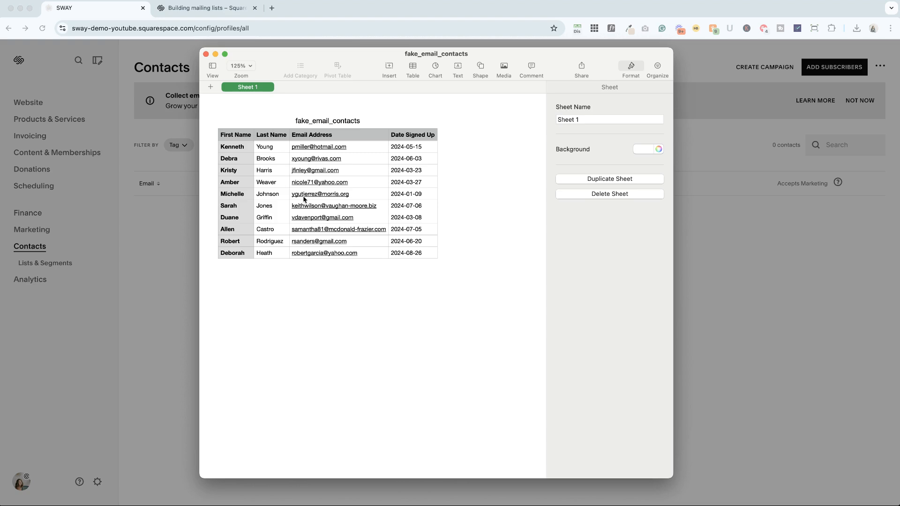
{"action": "mouse_move", "coordinate": [507, 235]}
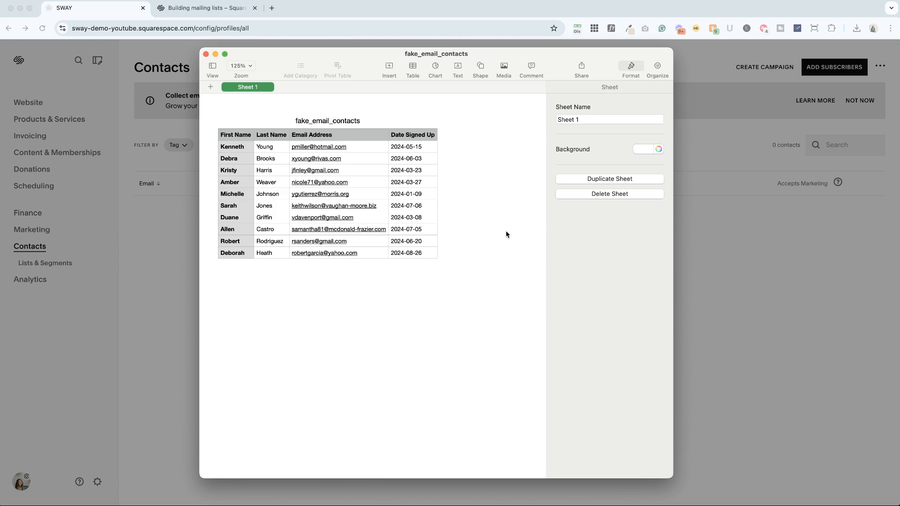
{"action": "left_click", "coordinate": [236, 134]}
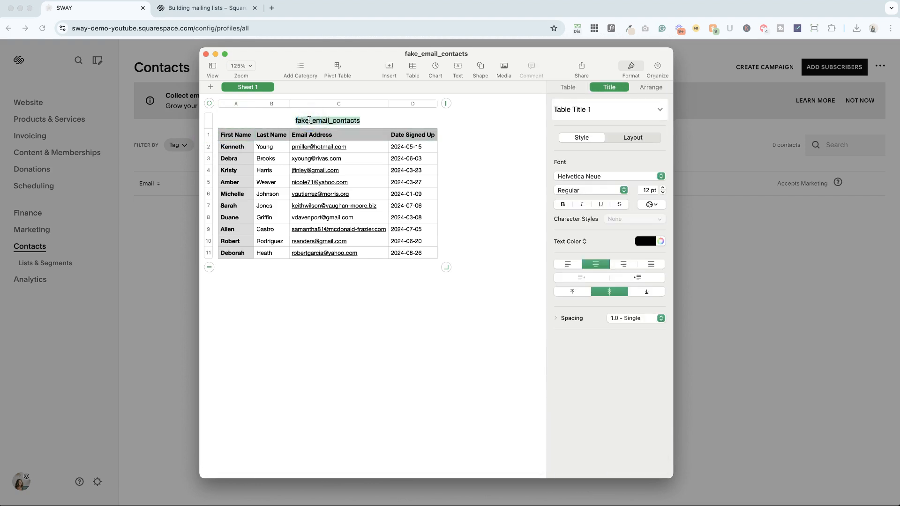
Delete the table title, the header row and the Date Signed Up column
{"action": "left_click", "coordinate": [224, 121]}
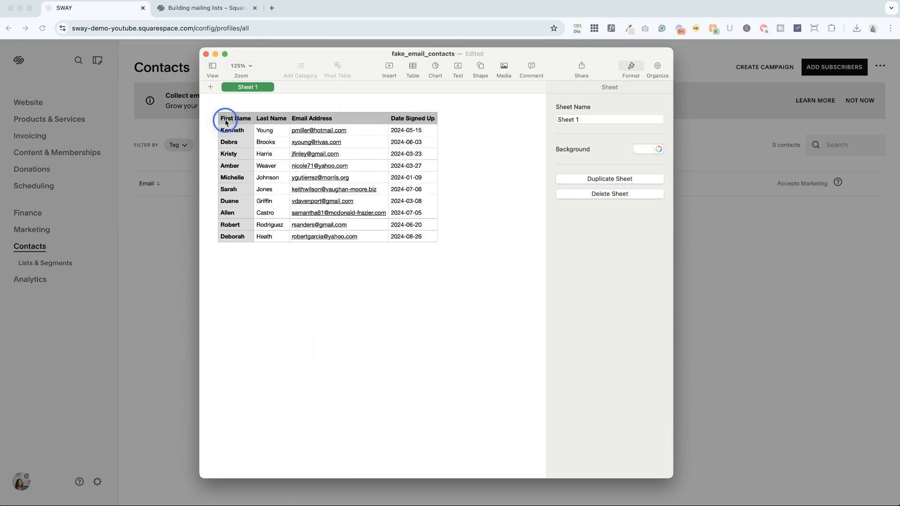
{"action": "right_click", "coordinate": [209, 118]}
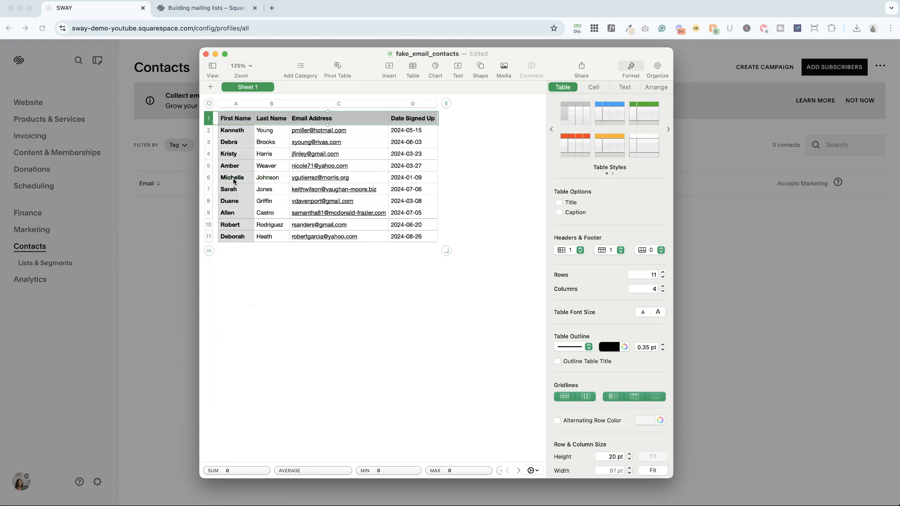
{"action": "left_click", "coordinate": [619, 252]}
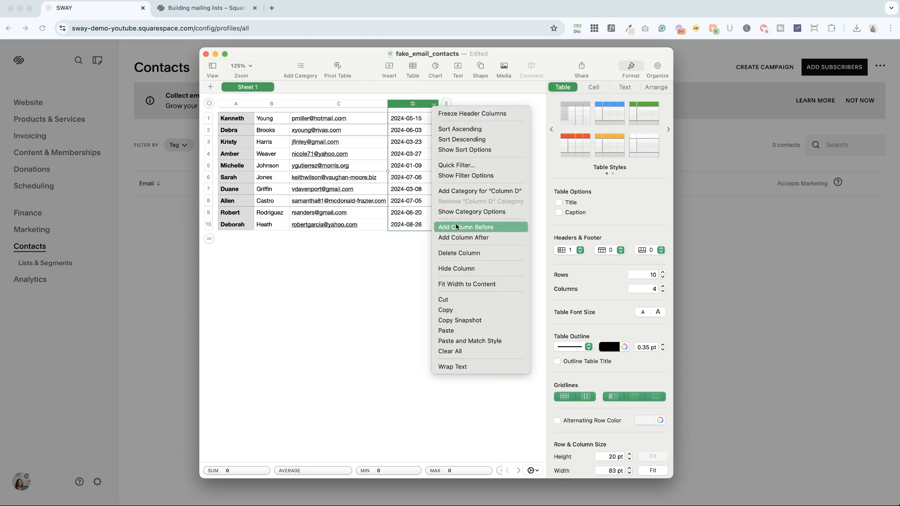
{"action": "left_click", "coordinate": [459, 253]}
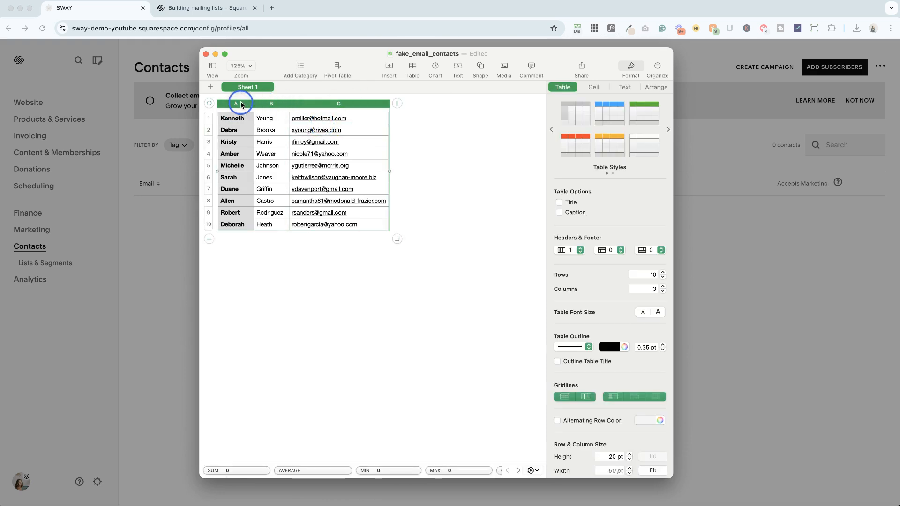
Copy the first and last name columns into new columns D and E after the emails
{"action": "left_click", "coordinate": [235, 118]}
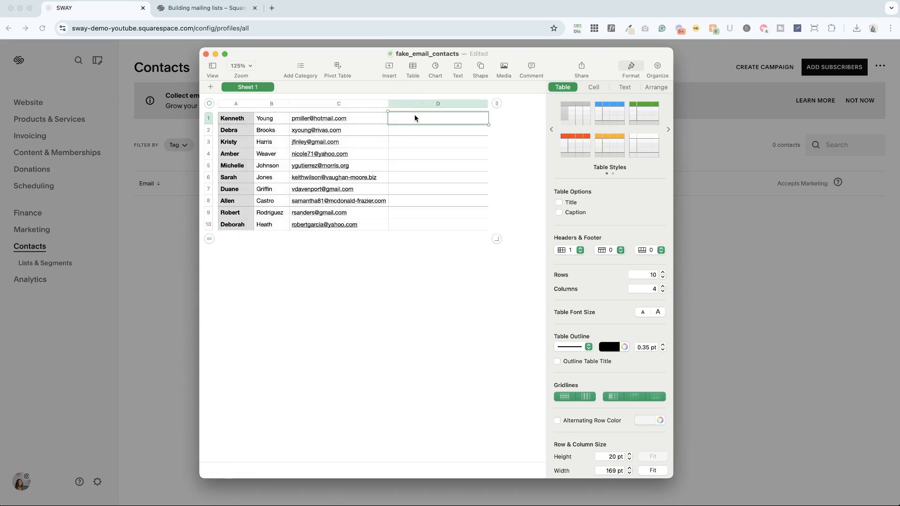
{"action": "left_click", "coordinate": [437, 103]}
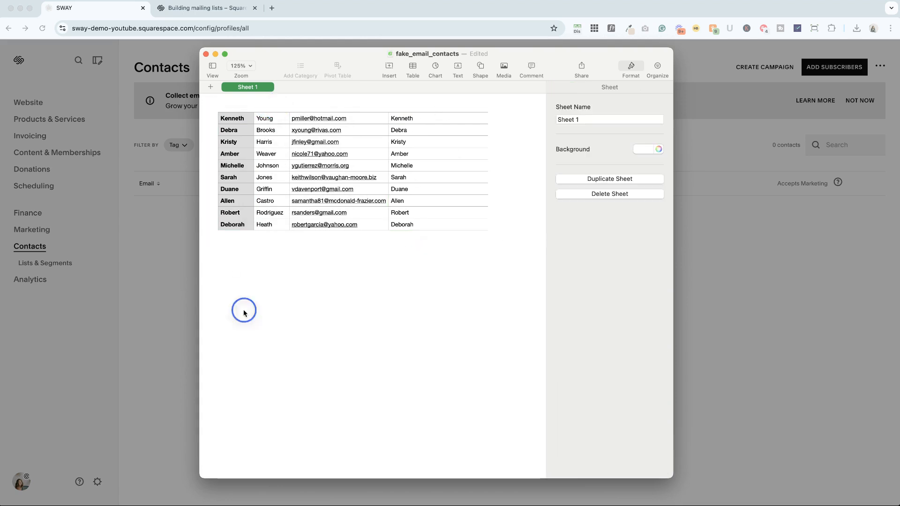
{"action": "left_click", "coordinate": [271, 104]}
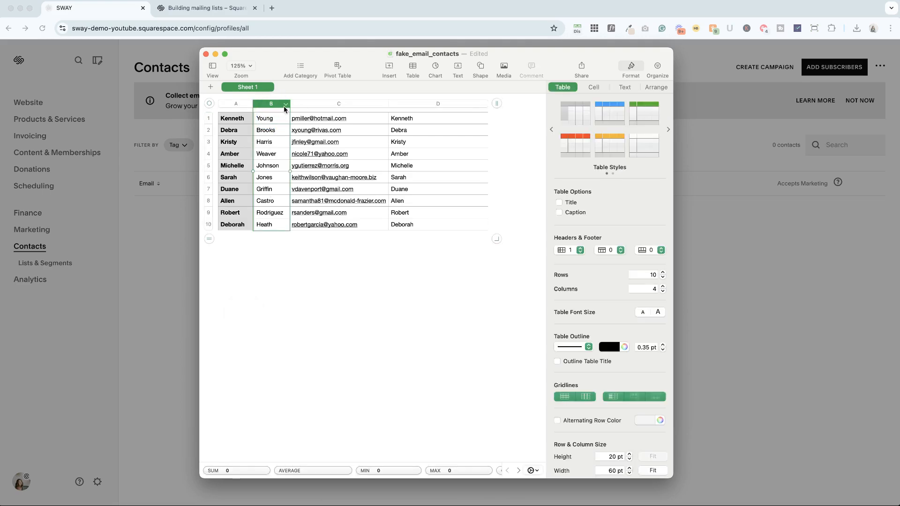
{"action": "left_click", "coordinate": [662, 287]}
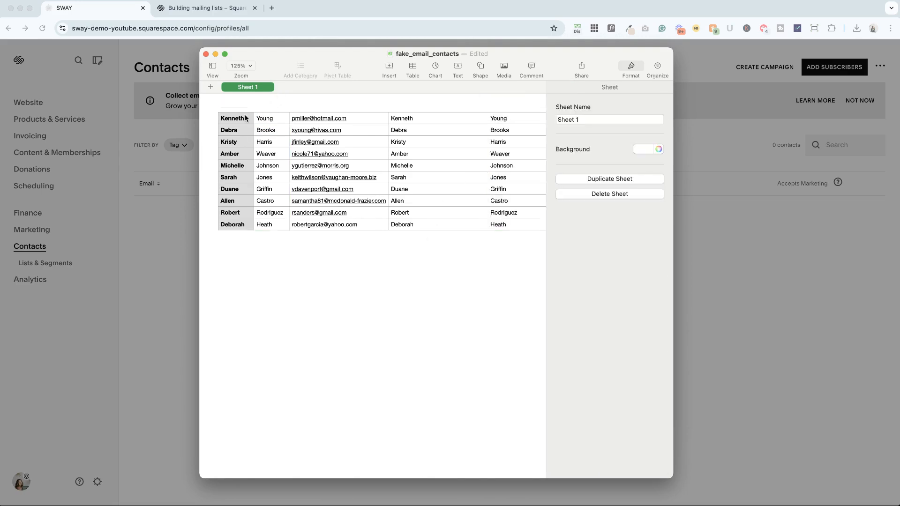
{"action": "left_click", "coordinate": [233, 118]}
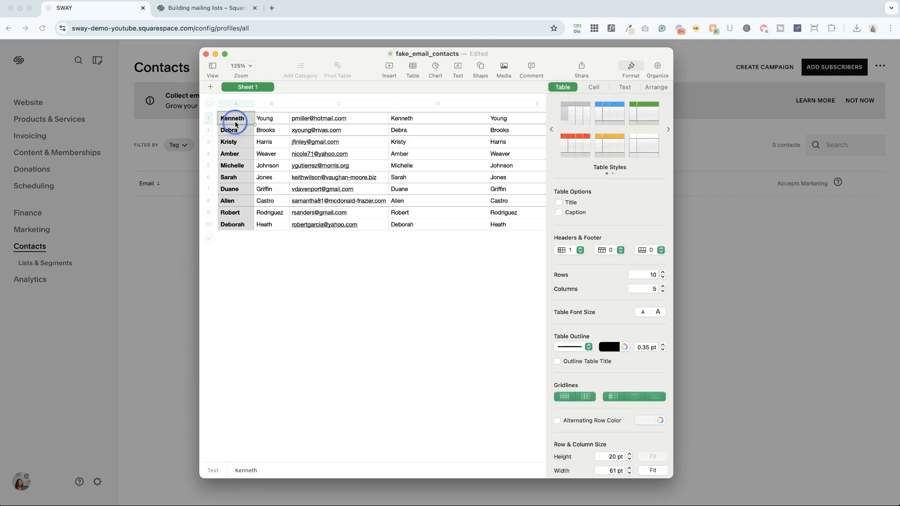
Delete the original first-name column A so email addresses come first
{"action": "right_click", "coordinate": [235, 104]}
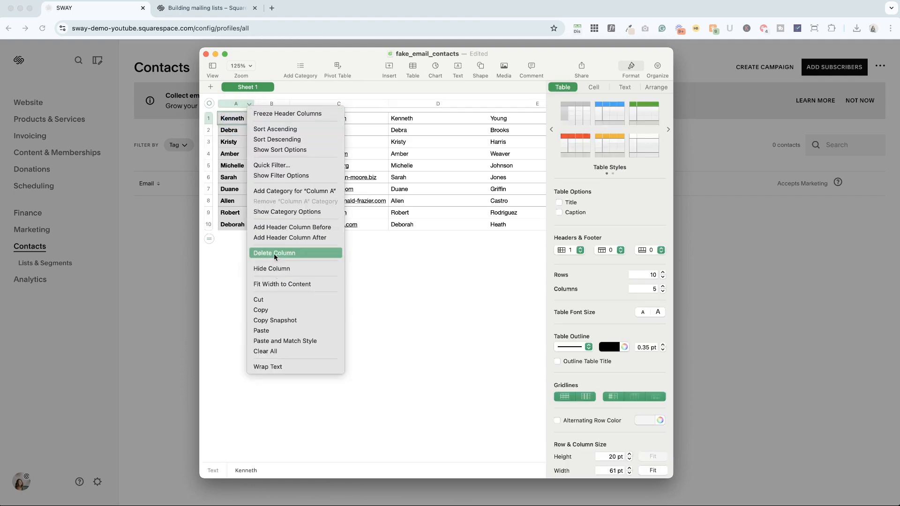
{"action": "left_click", "coordinate": [275, 253]}
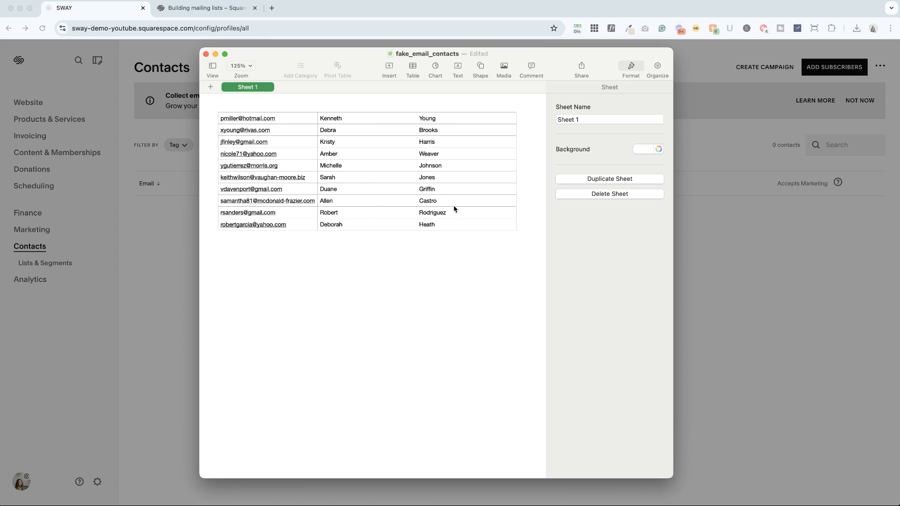
{"action": "mouse_move", "coordinate": [235, 103]}
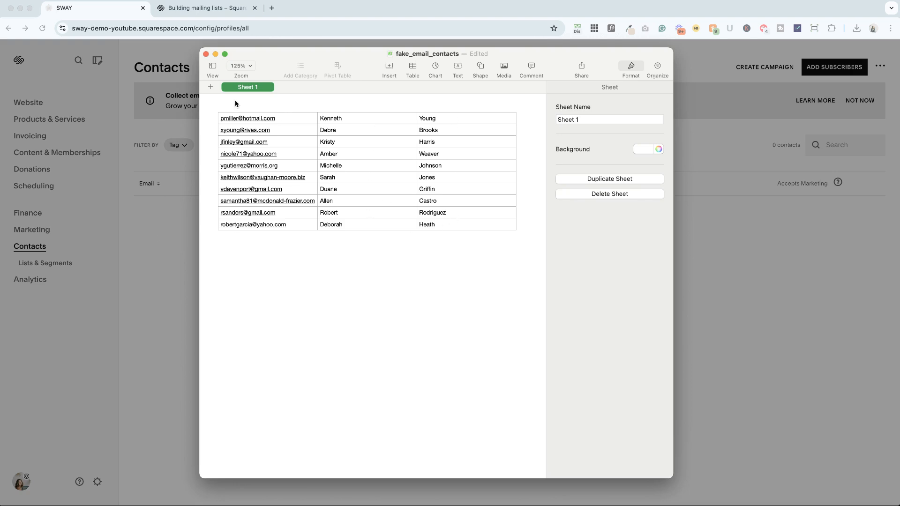
{"action": "mouse_move", "coordinate": [328, 270]}
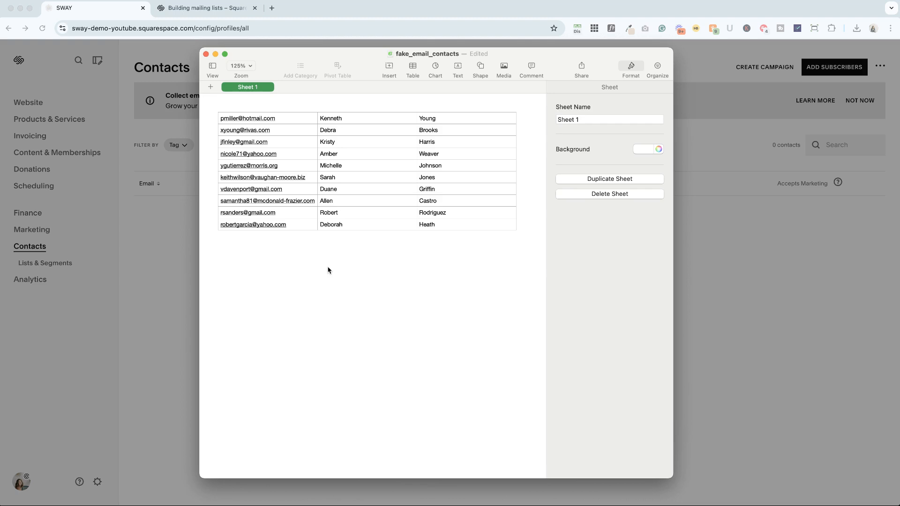
{"action": "mouse_move", "coordinate": [285, 161]}
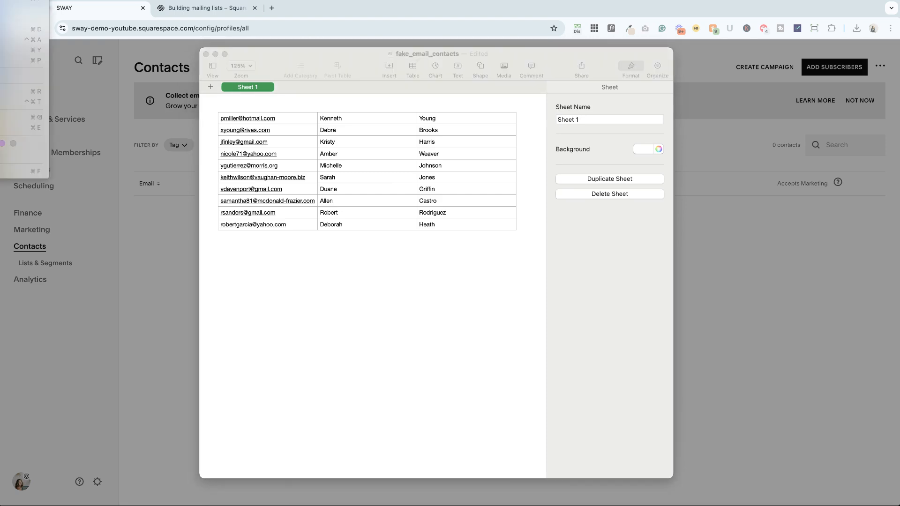
Upload the subscriber CSV to the Imported Subcribers list and import its 10 previewed subscribers
{"action": "left_click", "coordinate": [834, 68]}
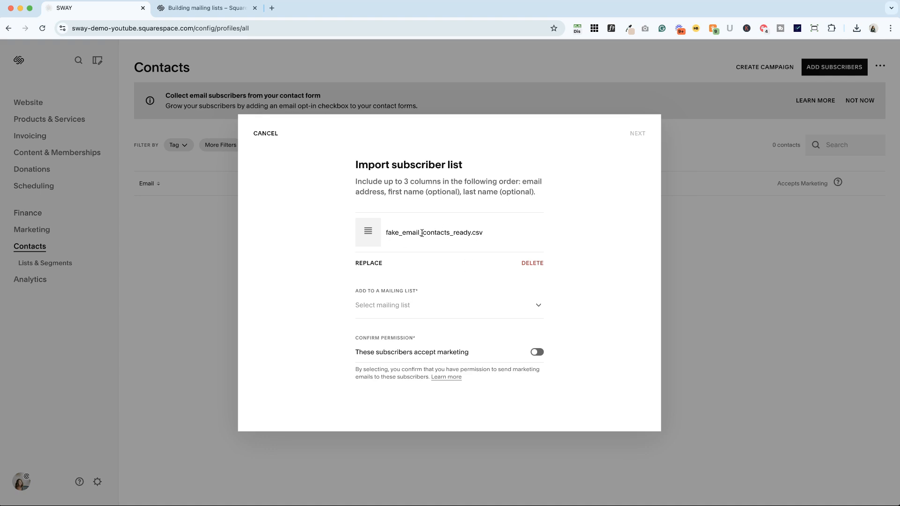
{"action": "left_click", "coordinate": [448, 304]}
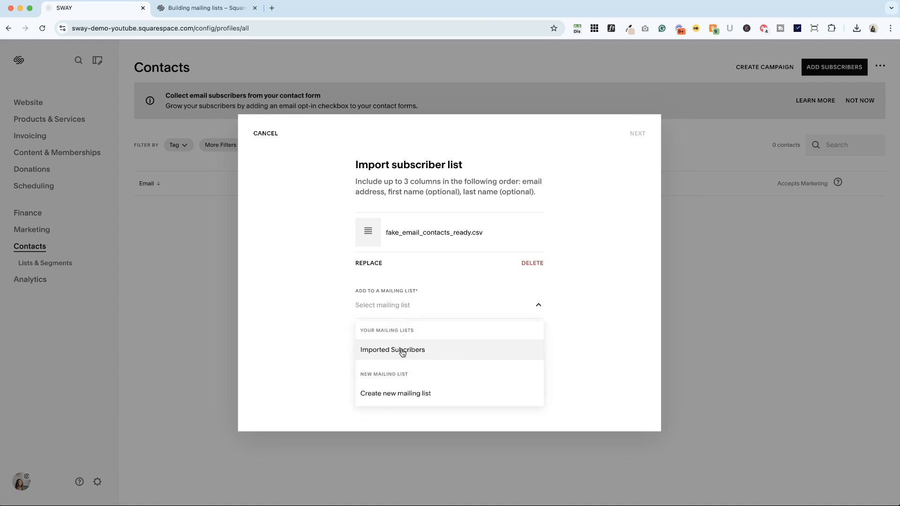
{"action": "left_click", "coordinate": [392, 350]}
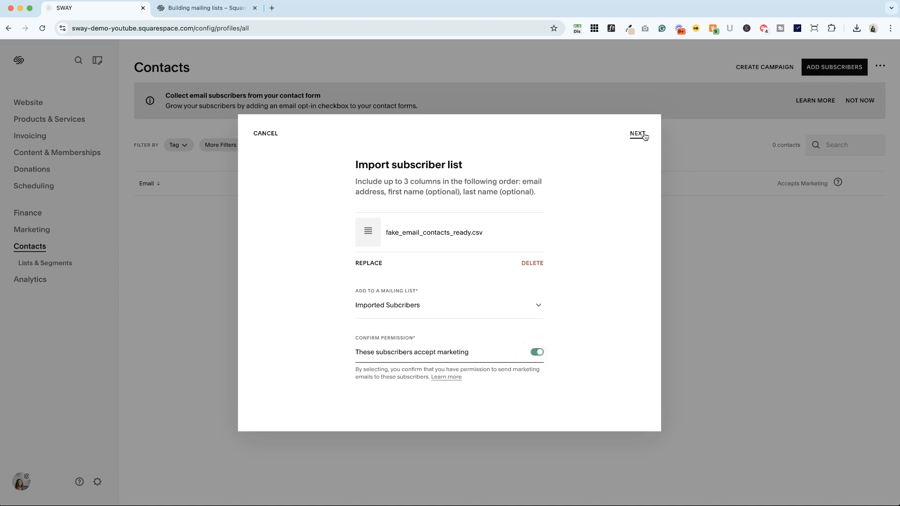
{"action": "left_click", "coordinate": [637, 133]}
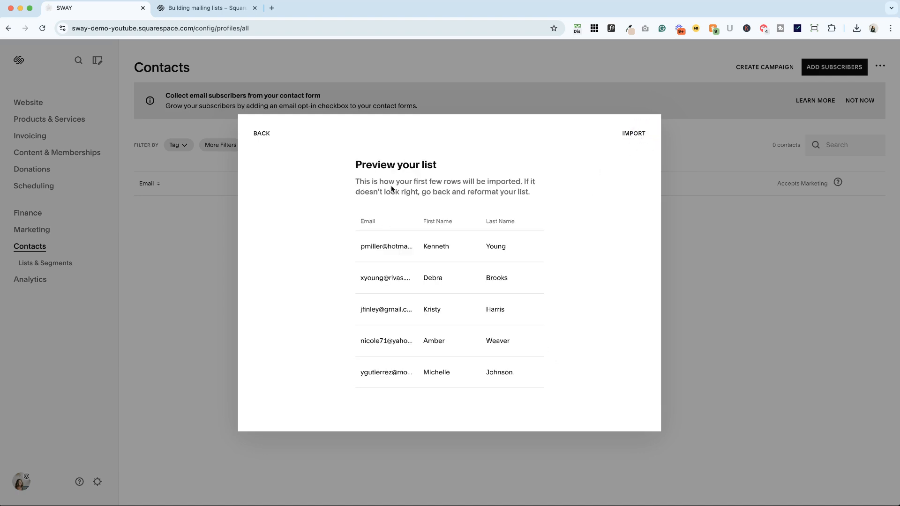
{"action": "mouse_move", "coordinate": [436, 243]}
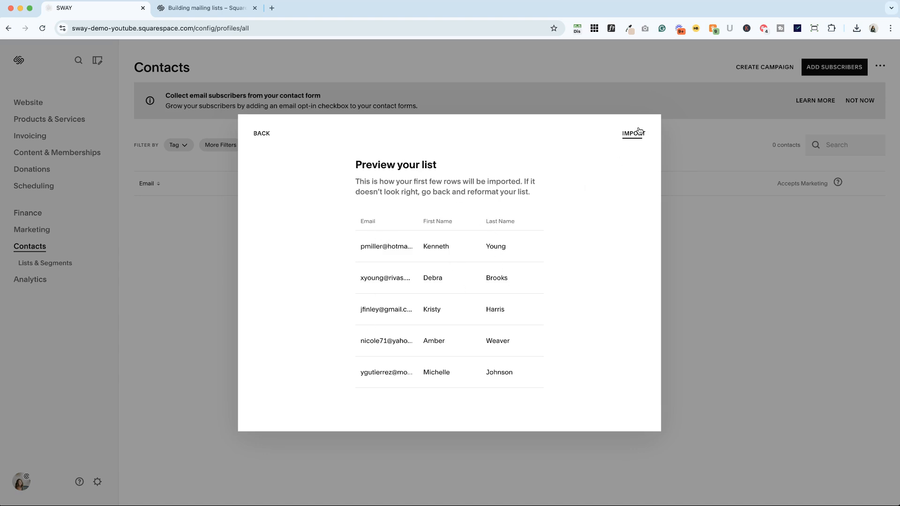
{"action": "left_click", "coordinate": [631, 133]}
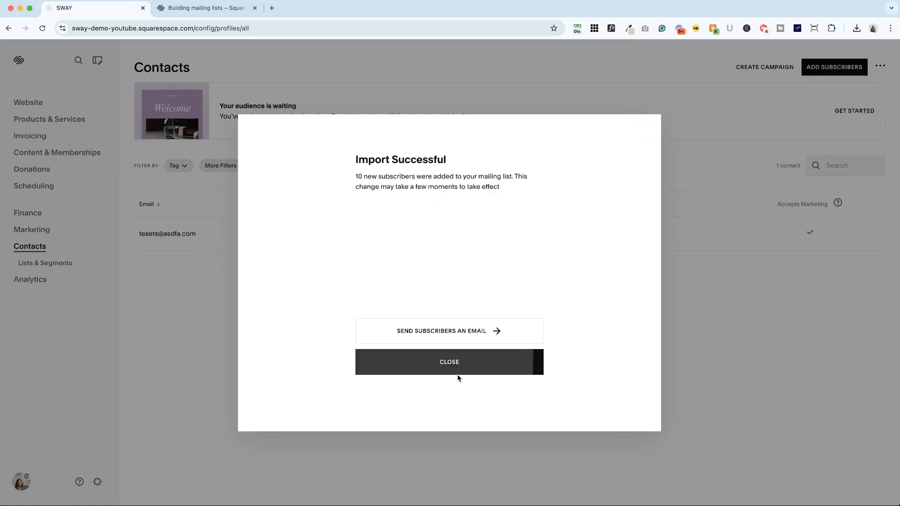
Dismiss the Import Successful dialog and browse Lists & Segments and the Subscribers segment
{"action": "left_click", "coordinate": [449, 362]}
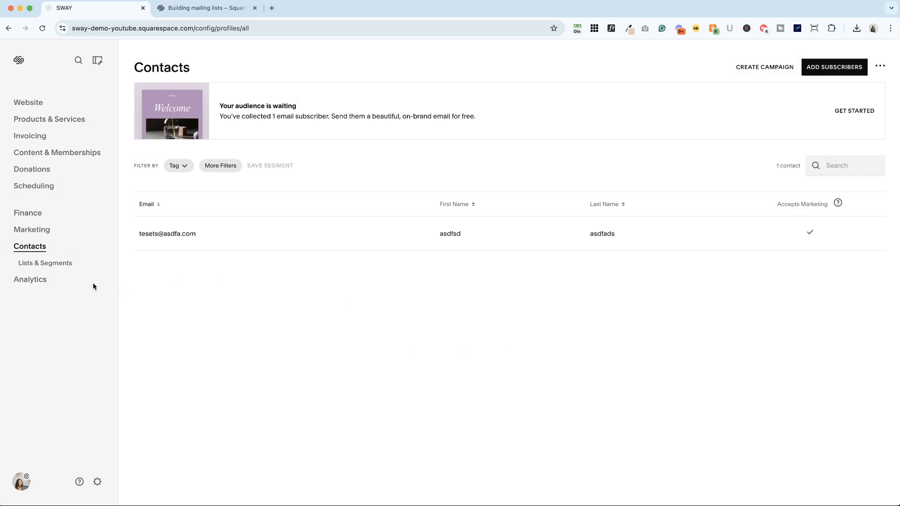
{"action": "left_click", "coordinate": [45, 262]}
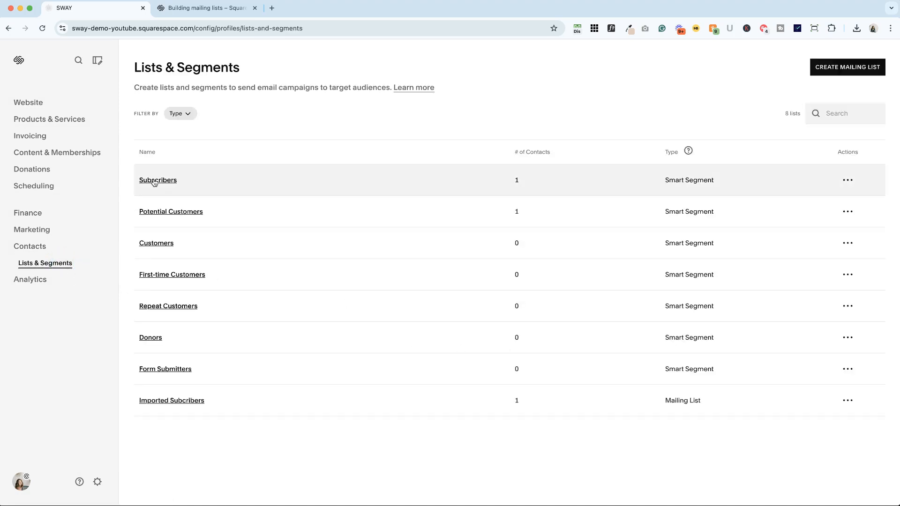
{"action": "left_click", "coordinate": [157, 180]}
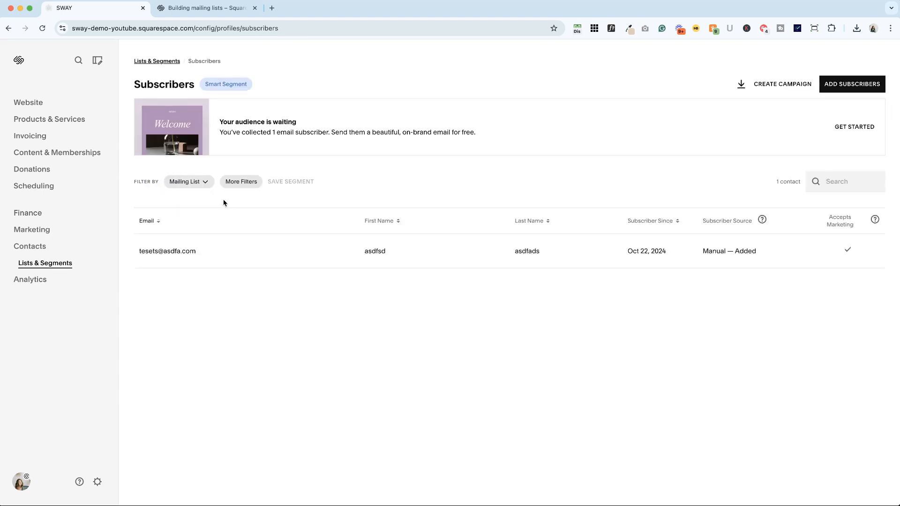
{"action": "left_click", "coordinate": [29, 246]}
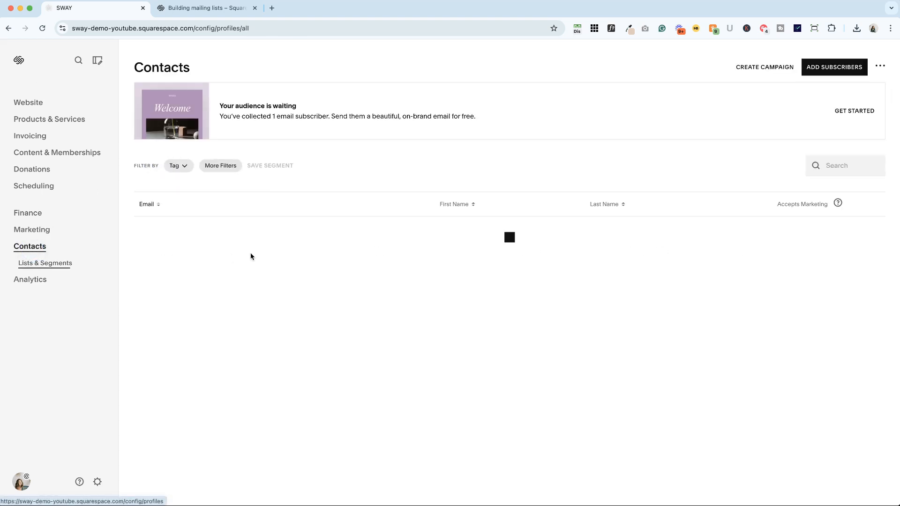
{"action": "left_click", "coordinate": [44, 262]}
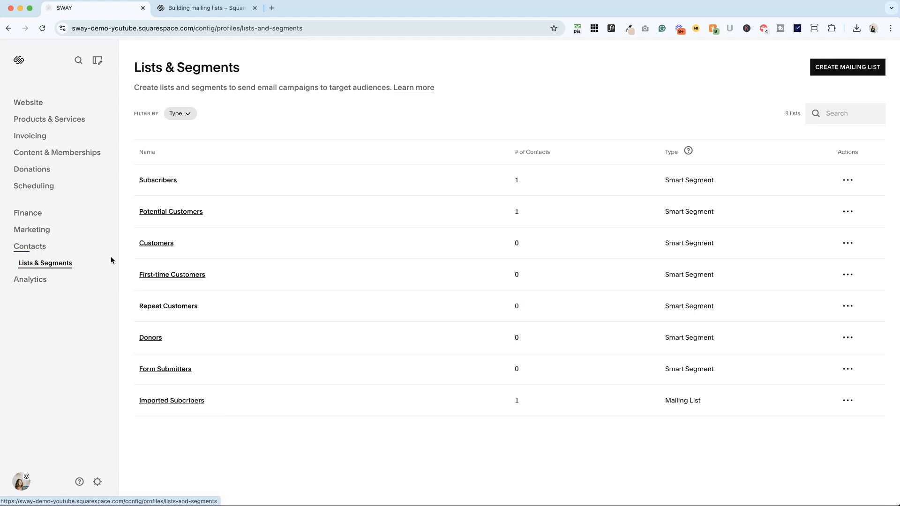
{"action": "left_click", "coordinate": [29, 246]}
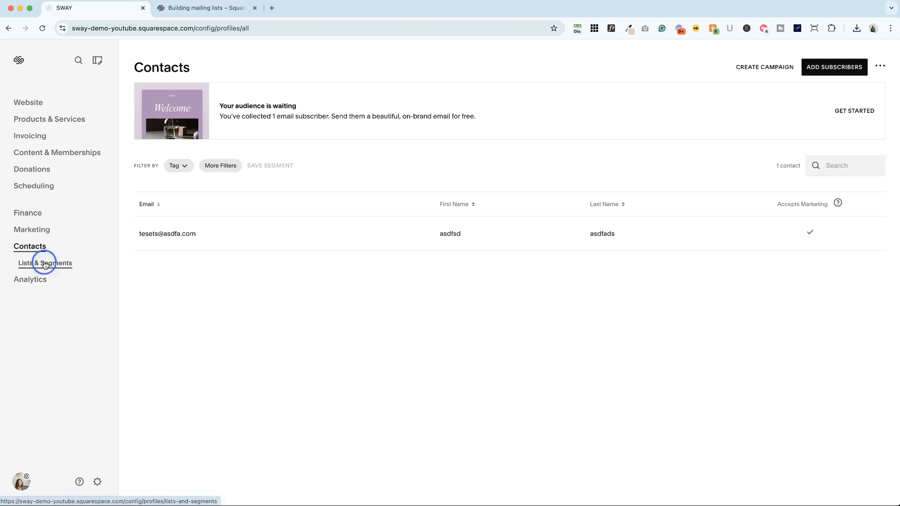
Go to Lists & Segments and view the Imported Subcribers mailing list page
{"action": "left_click", "coordinate": [45, 262]}
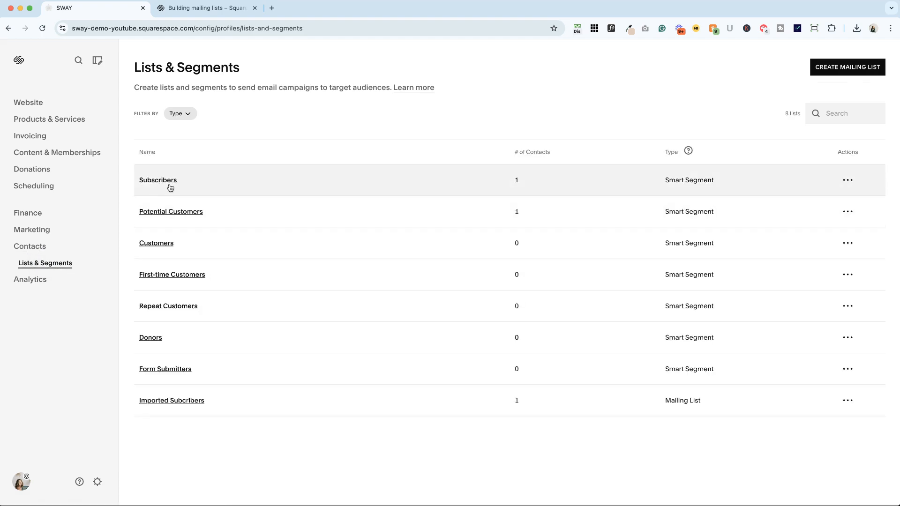
{"action": "mouse_move", "coordinate": [170, 401]}
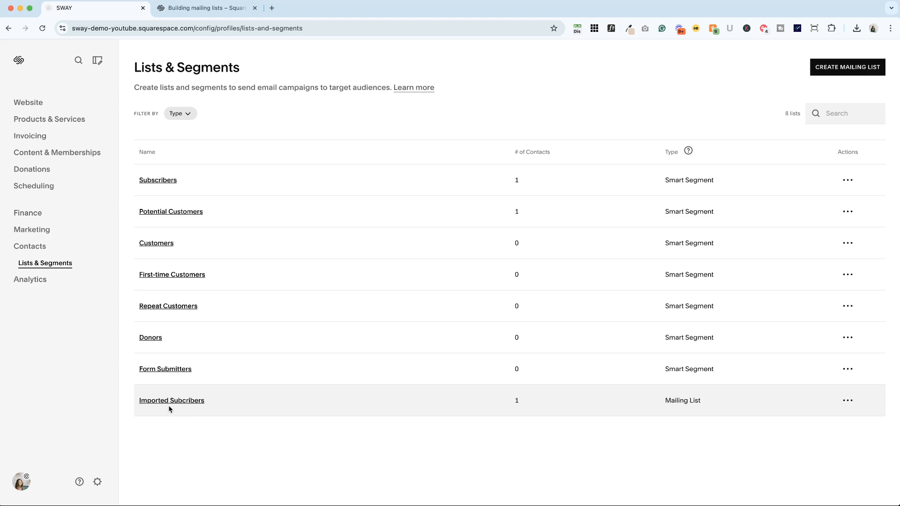
{"action": "mouse_move", "coordinate": [169, 404]}
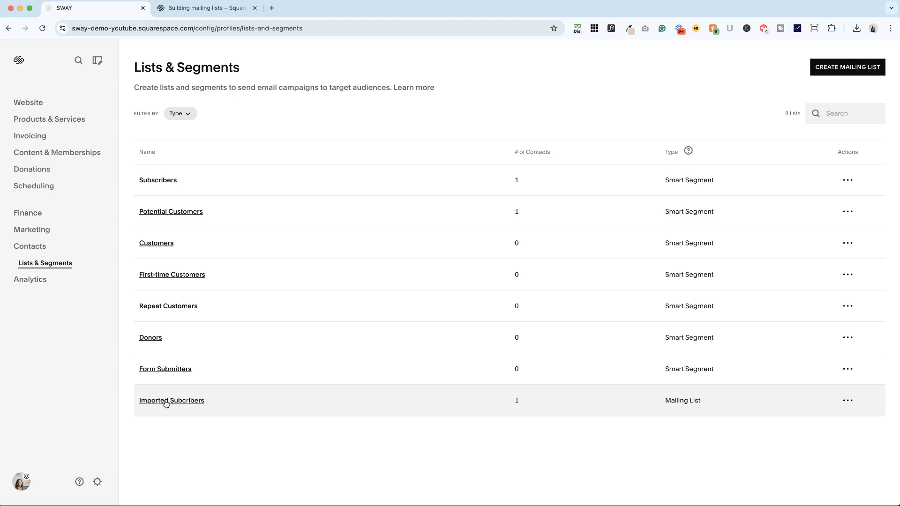
{"action": "left_click", "coordinate": [170, 400]}
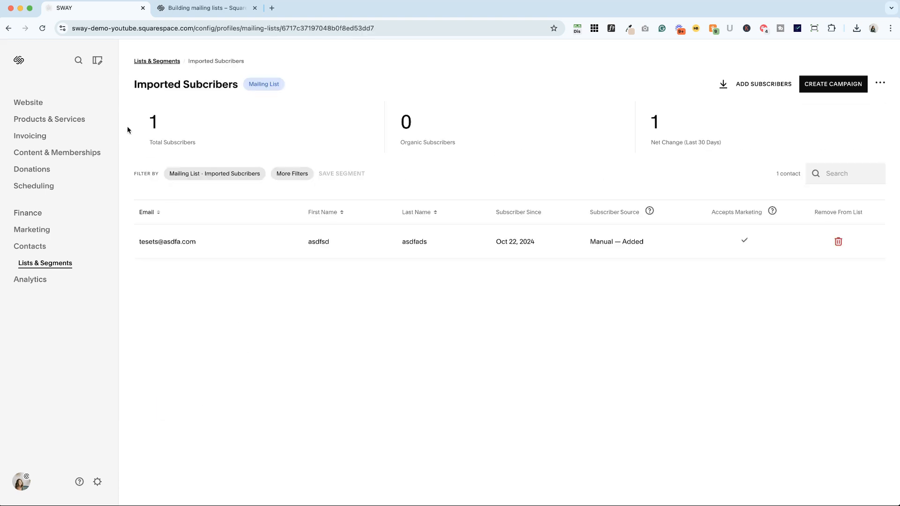
Check Contacts, then verify the Imported Subcribers list shows 11 total subscribers
{"action": "left_click", "coordinate": [29, 246]}
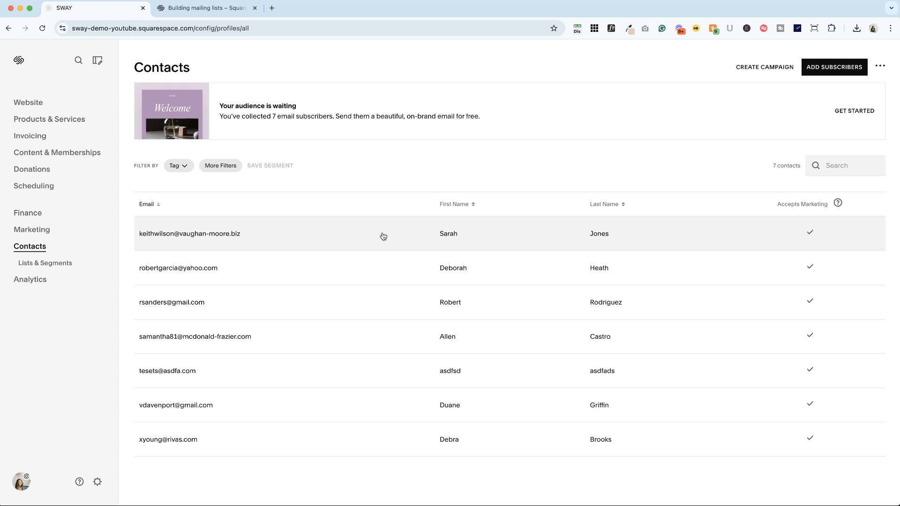
{"action": "mouse_move", "coordinate": [410, 295]}
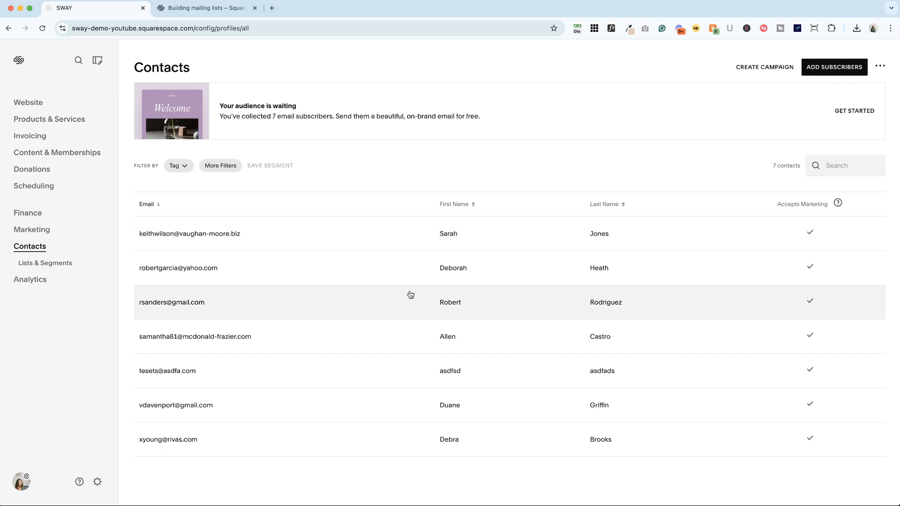
{"action": "mouse_move", "coordinate": [108, 233]}
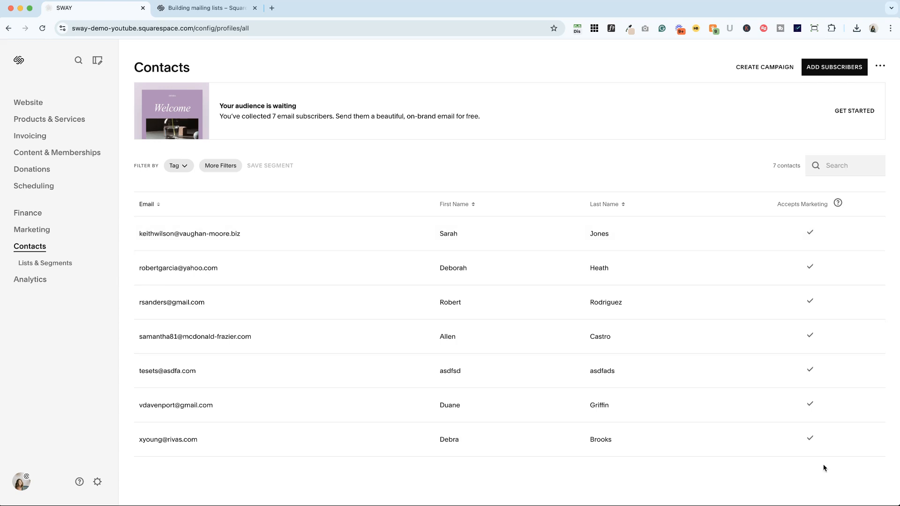
{"action": "left_click", "coordinate": [45, 262]}
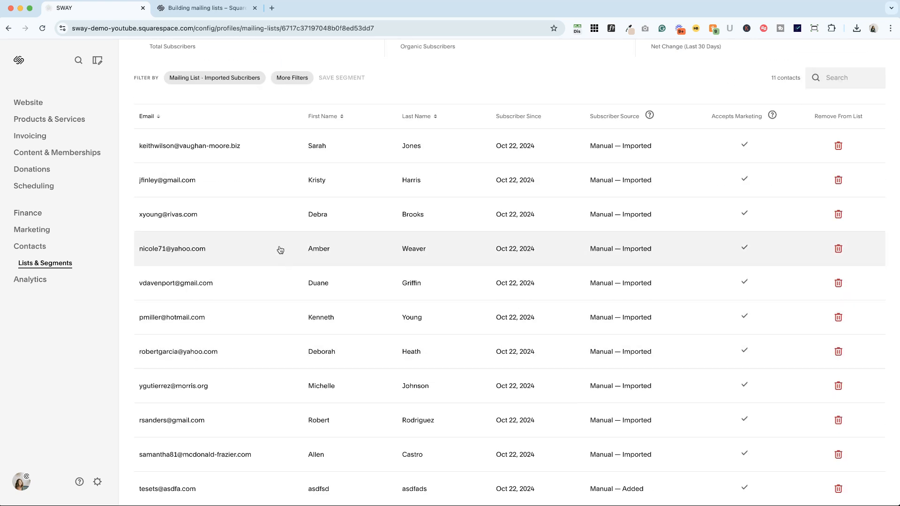
{"action": "scroll", "scroll_direction": "up", "scroll_amount": 3}
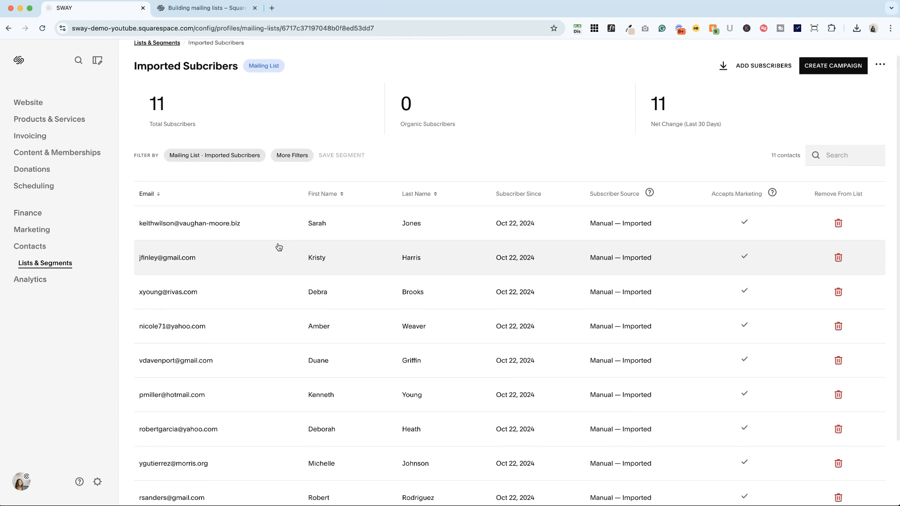
{"action": "scroll", "scroll_direction": "down", "scroll_amount": 3}
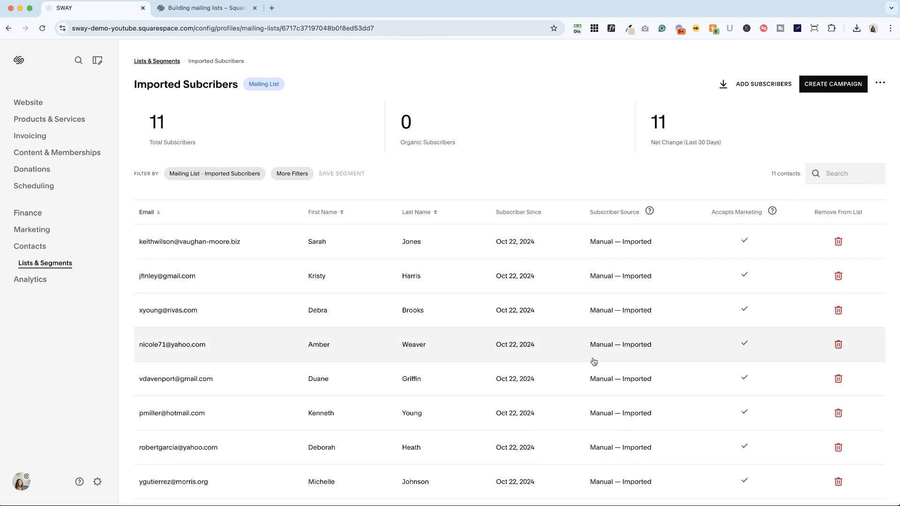
{"action": "mouse_move", "coordinate": [186, 223]}
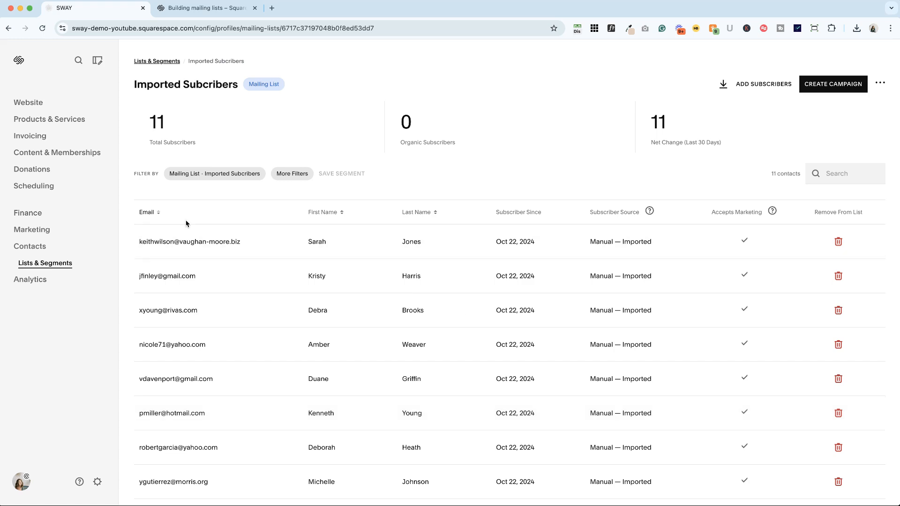
{"action": "mouse_move", "coordinate": [45, 255]}
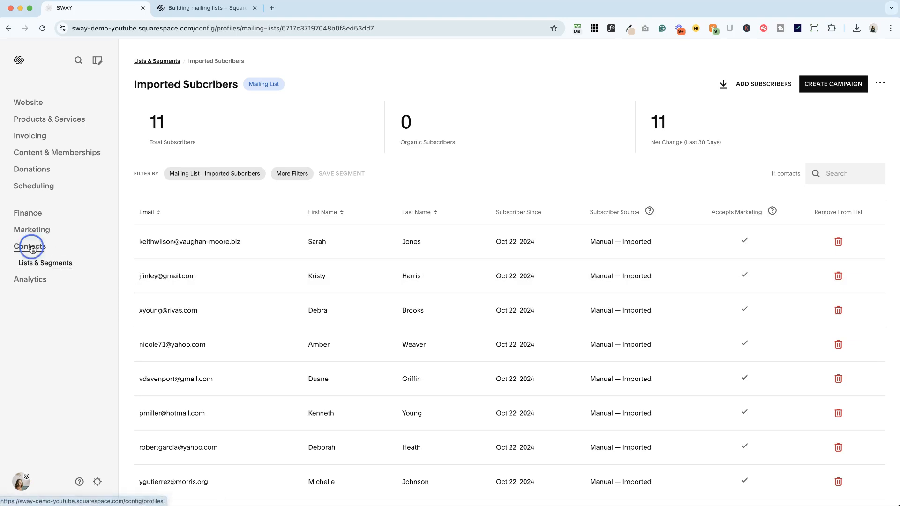
Review the full Contacts page listing all 11 contacts with the imported names and emails
{"action": "left_click", "coordinate": [29, 246]}
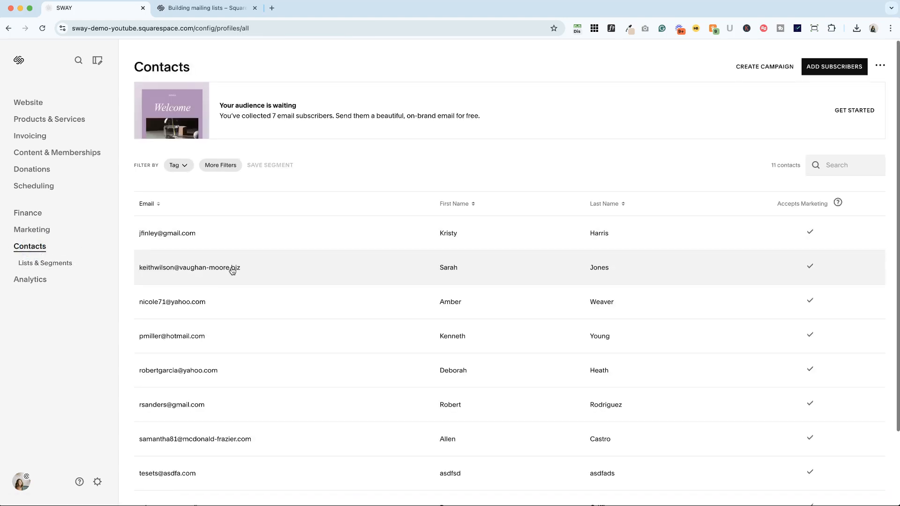
{"action": "mouse_move", "coordinate": [507, 156]}
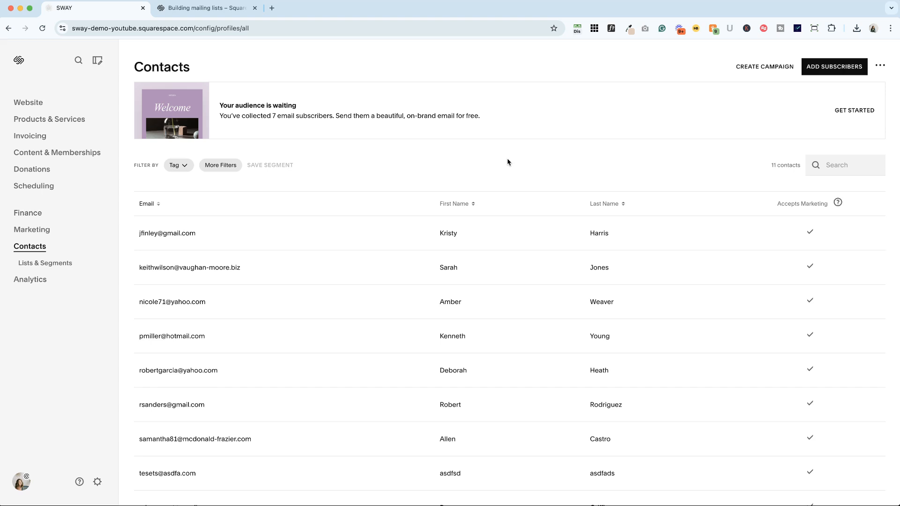
{"action": "scroll", "scroll_direction": "down", "scroll_amount": 3}
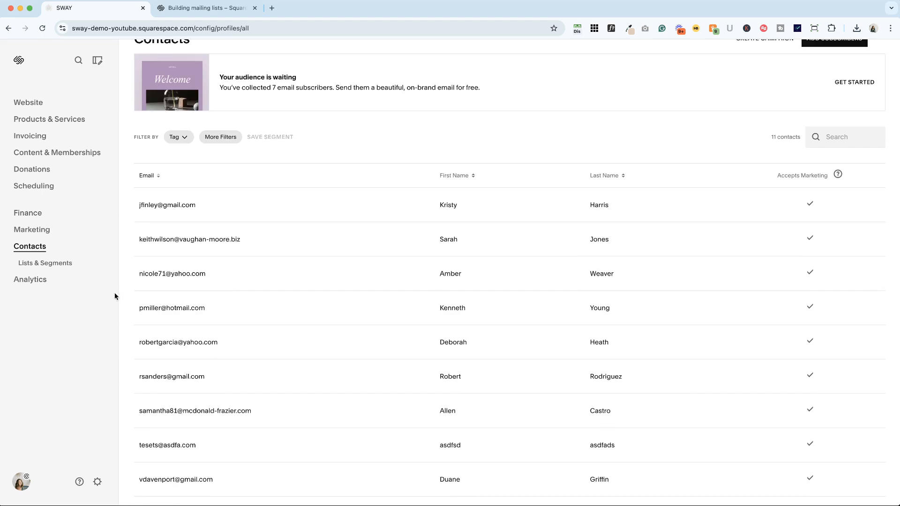
{"action": "scroll", "scroll_direction": "up", "scroll_amount": 3}
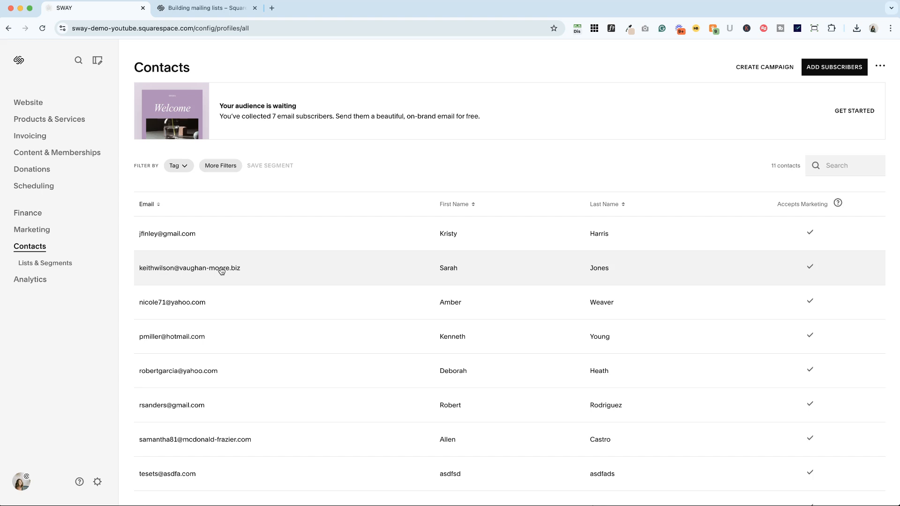
{"action": "mouse_move", "coordinate": [545, 111]}
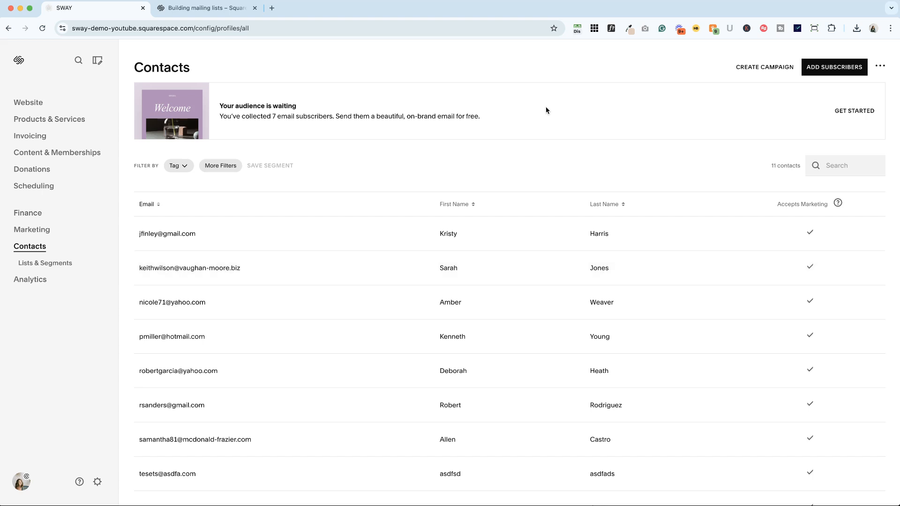
{"action": "mouse_move", "coordinate": [517, 147]}
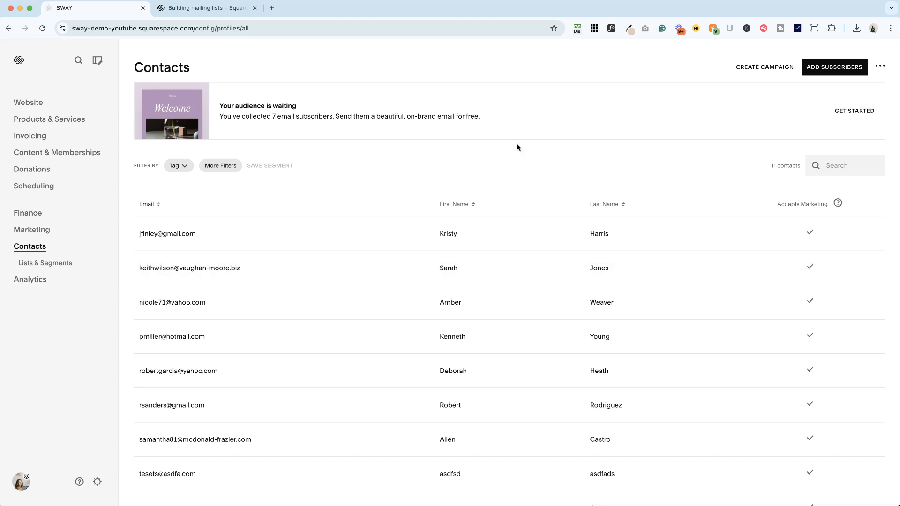